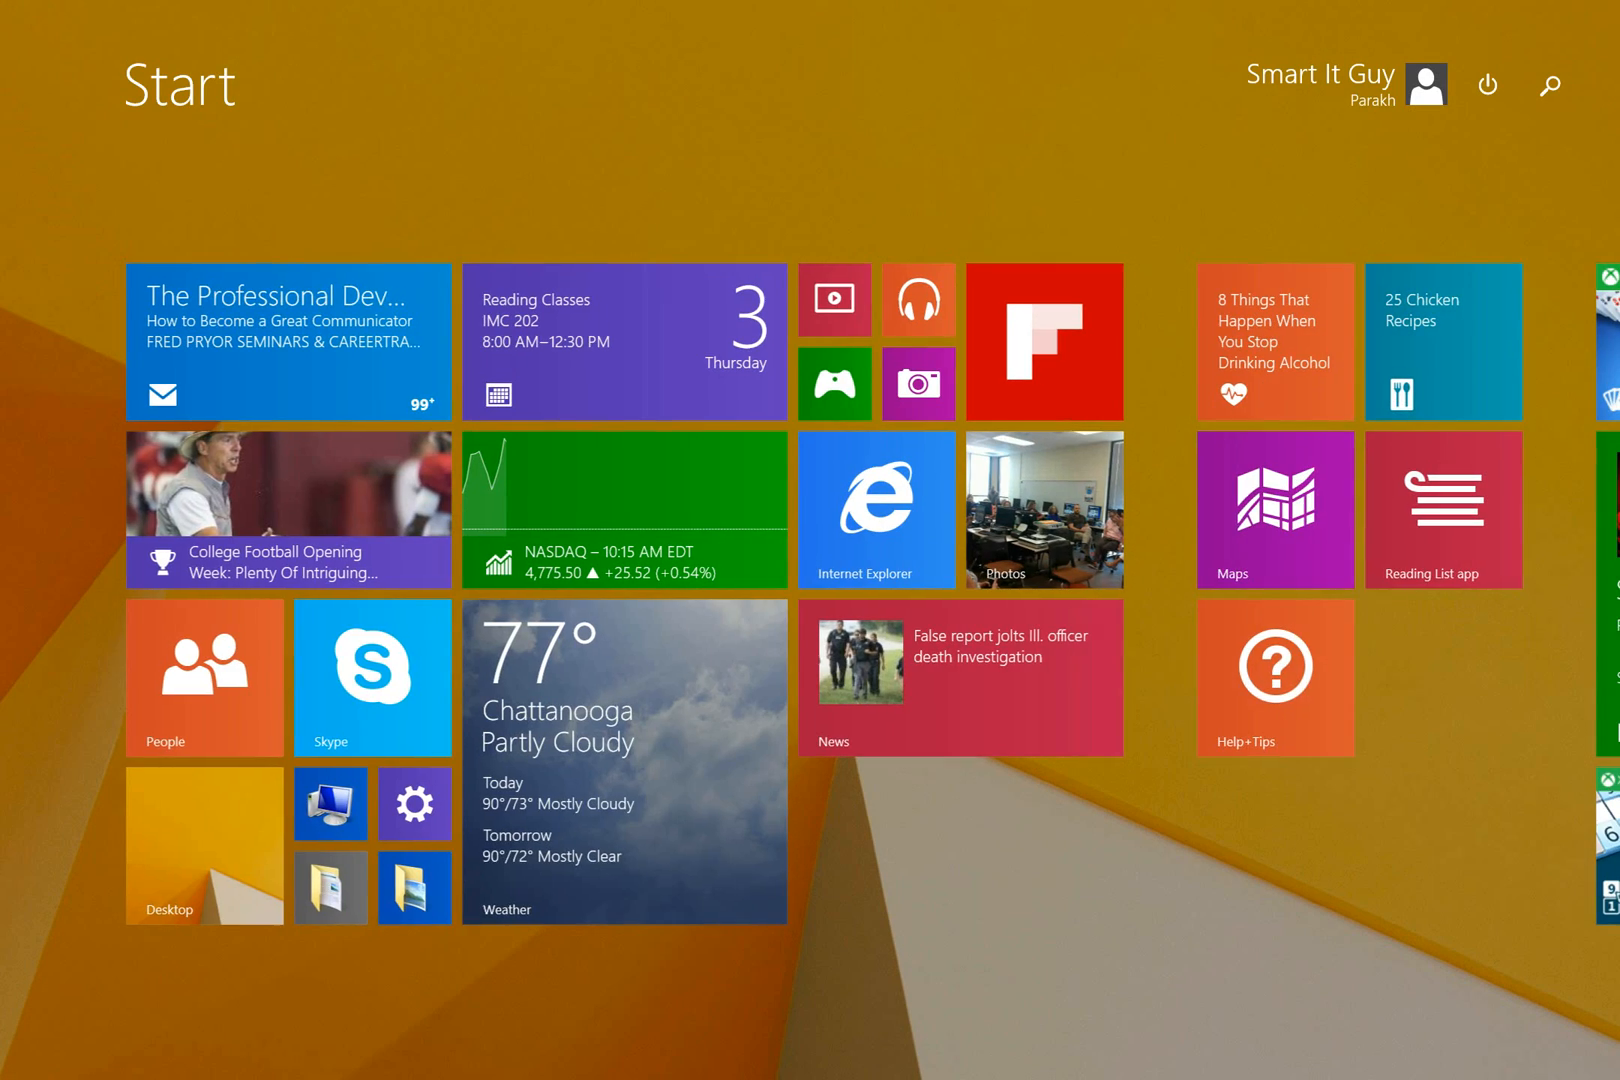
Launch Drawboard PDF from the Start screen and pick a Google Drive handout from recent files
{"action": "scroll", "scroll_direction": "right", "scroll_amount": 3}
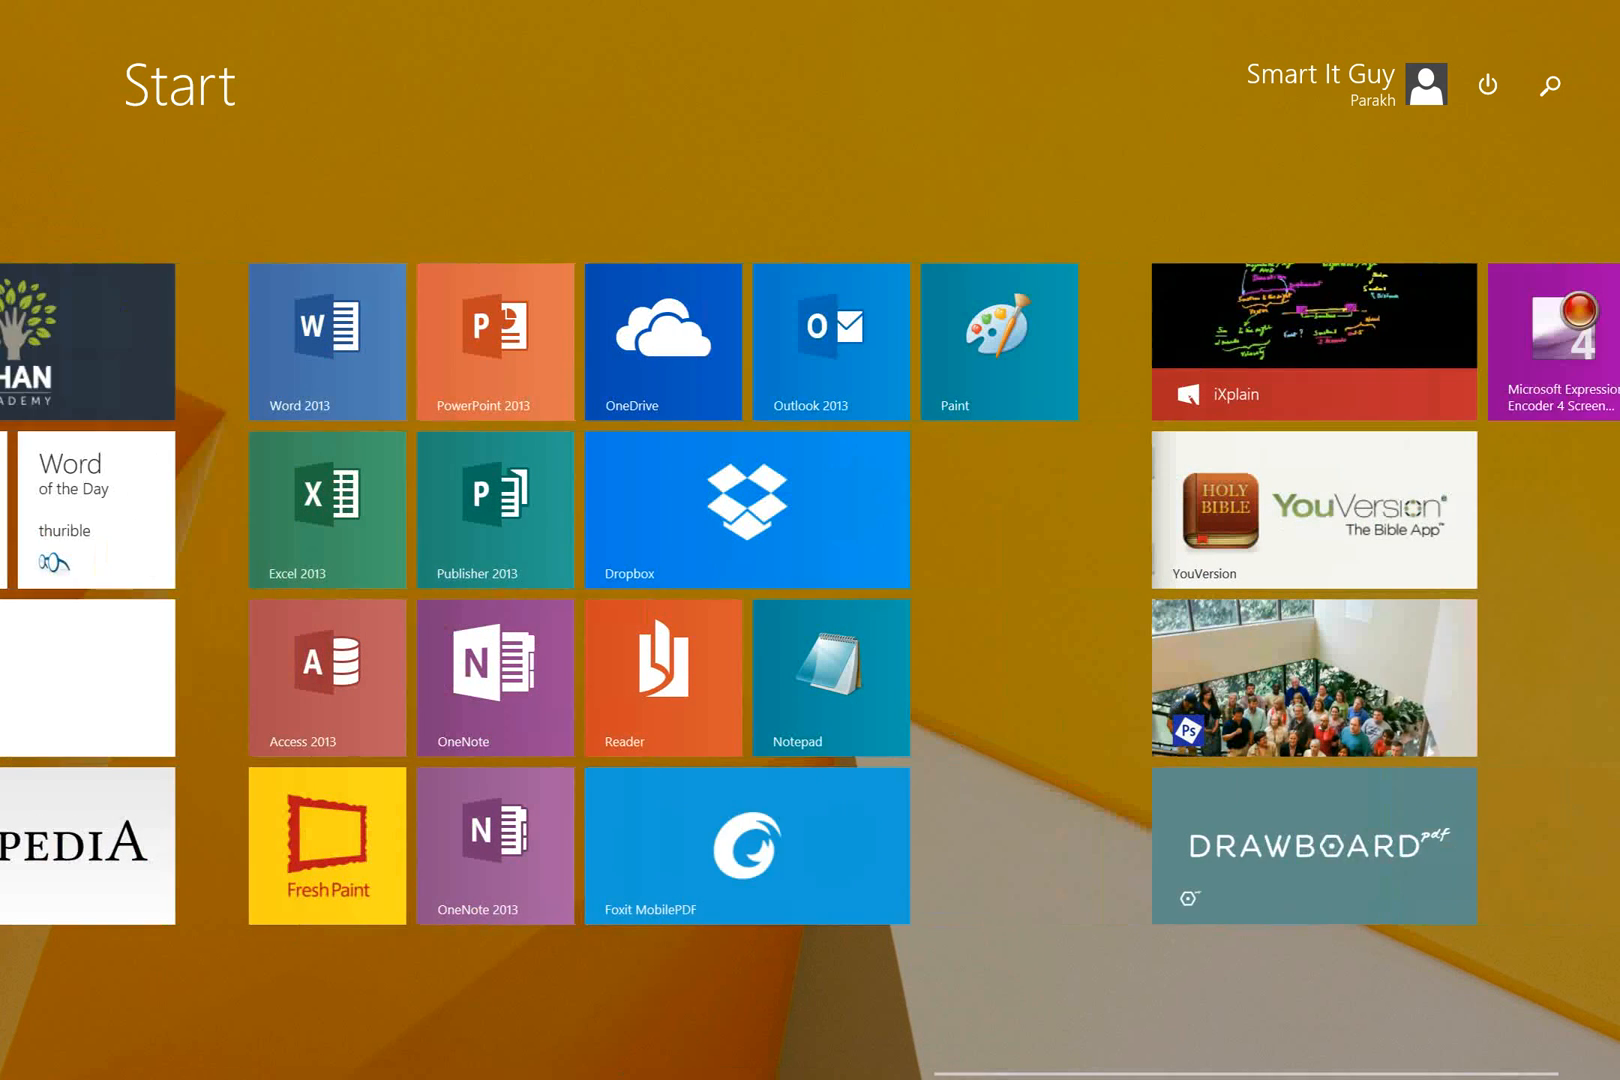
{"action": "scroll", "scroll_direction": "left", "scroll_amount": 3}
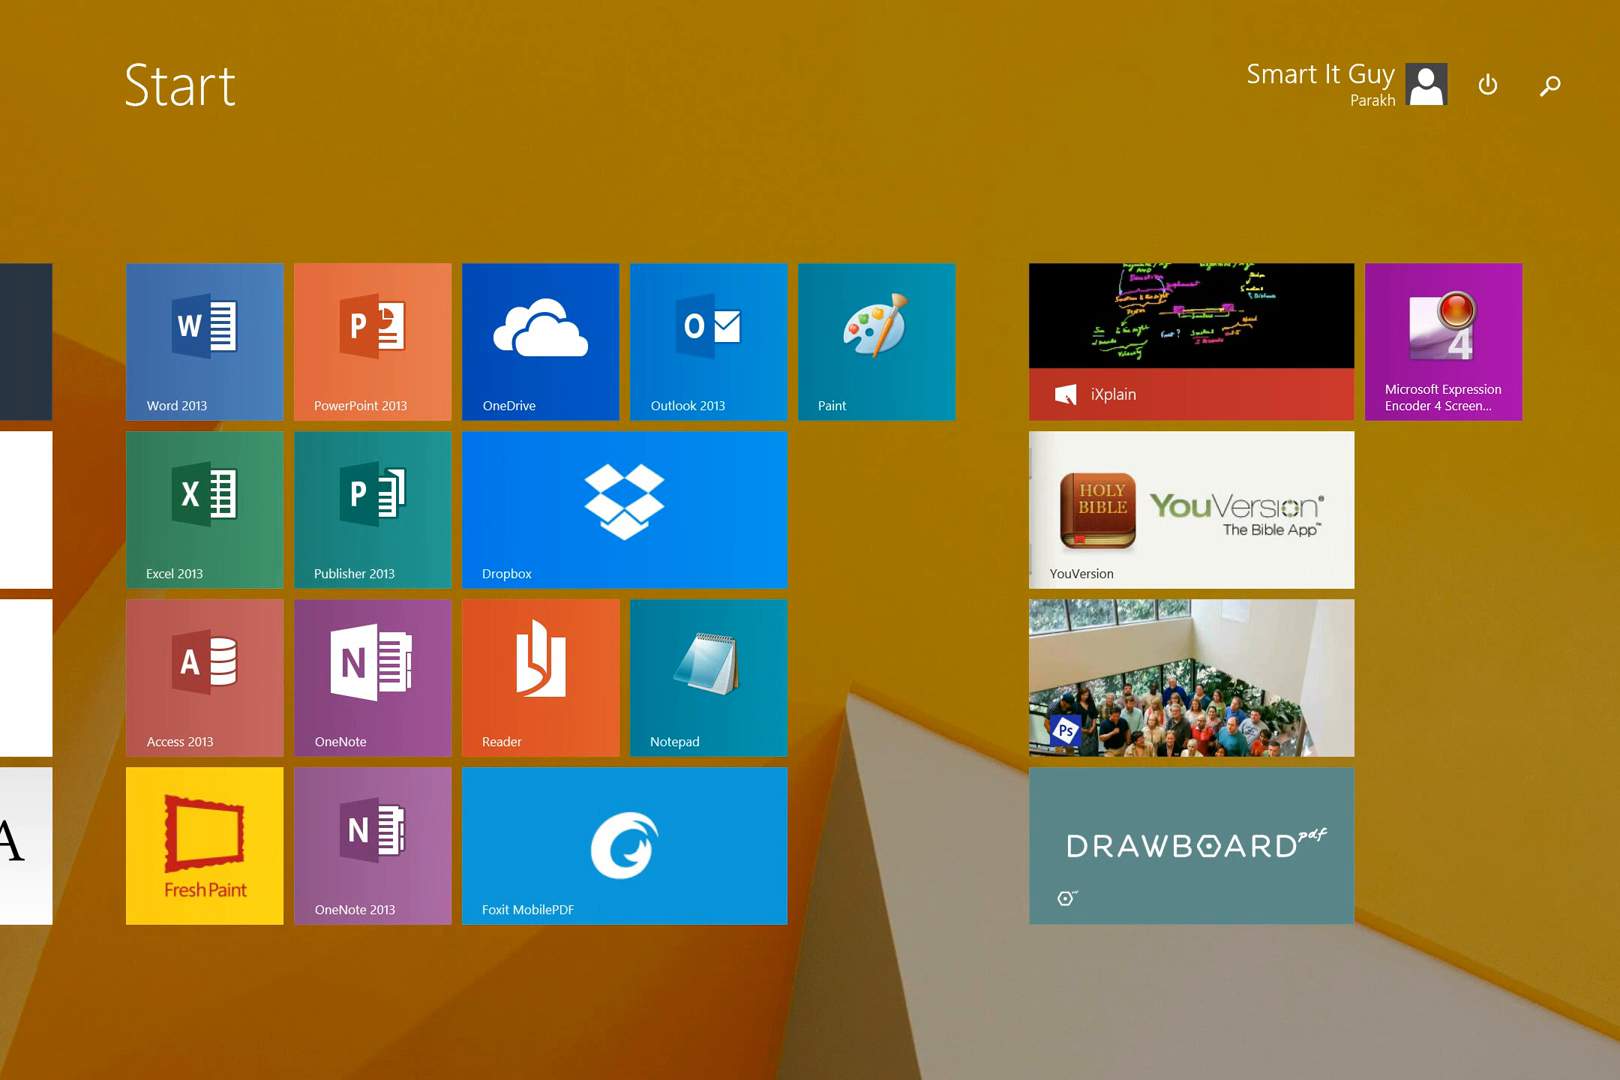
{"action": "left_click", "coordinate": [1189, 845]}
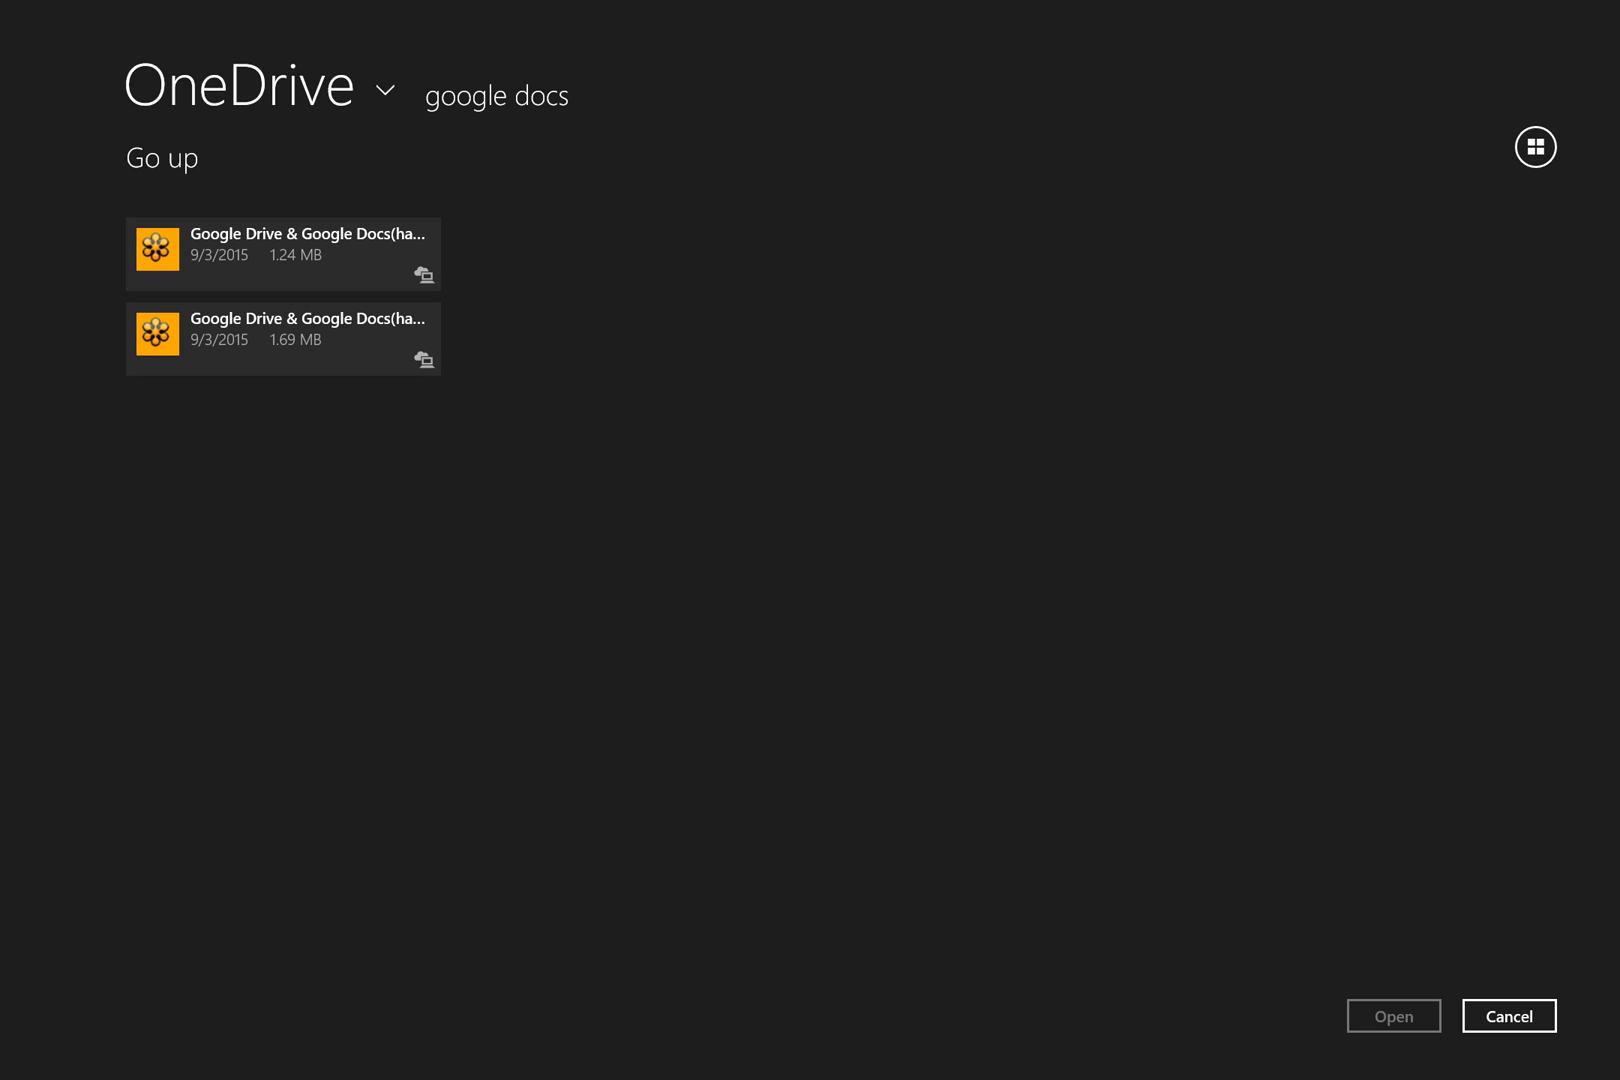
{"action": "left_click", "coordinate": [283, 254]}
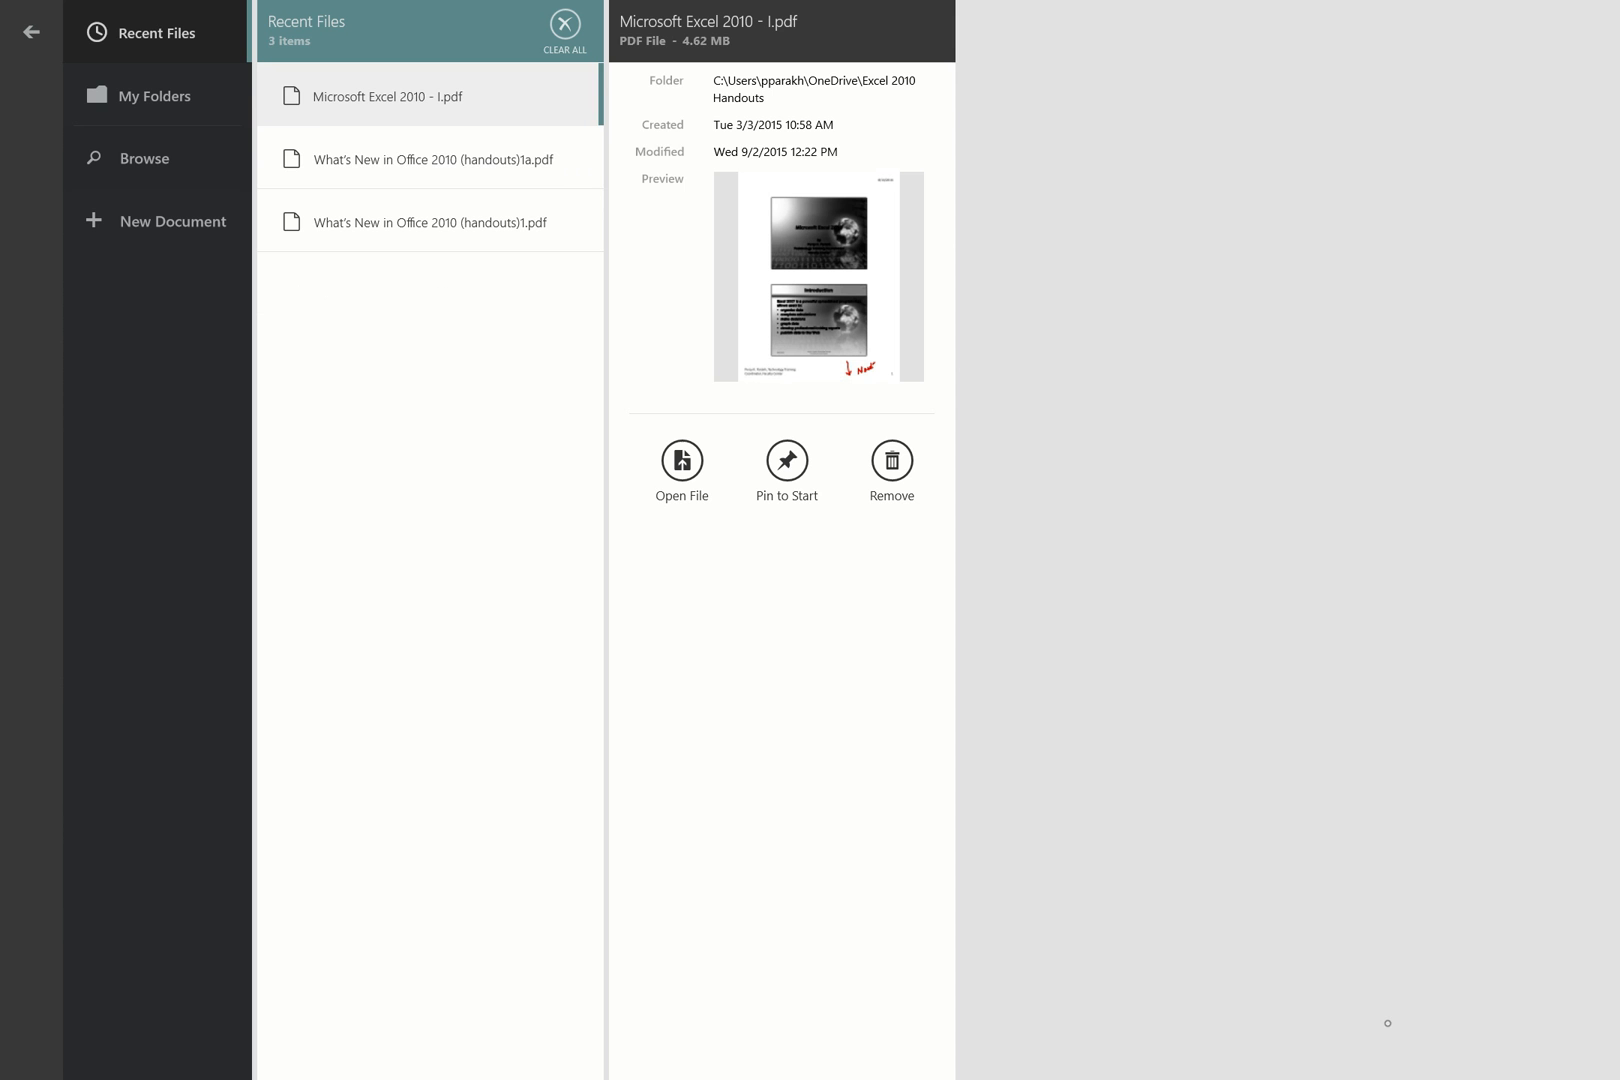
Open the handout and write 'Google Docs is similar to Microsoft Sky Drive' in red beside slide 2
{"action": "left_click", "coordinate": [681, 459]}
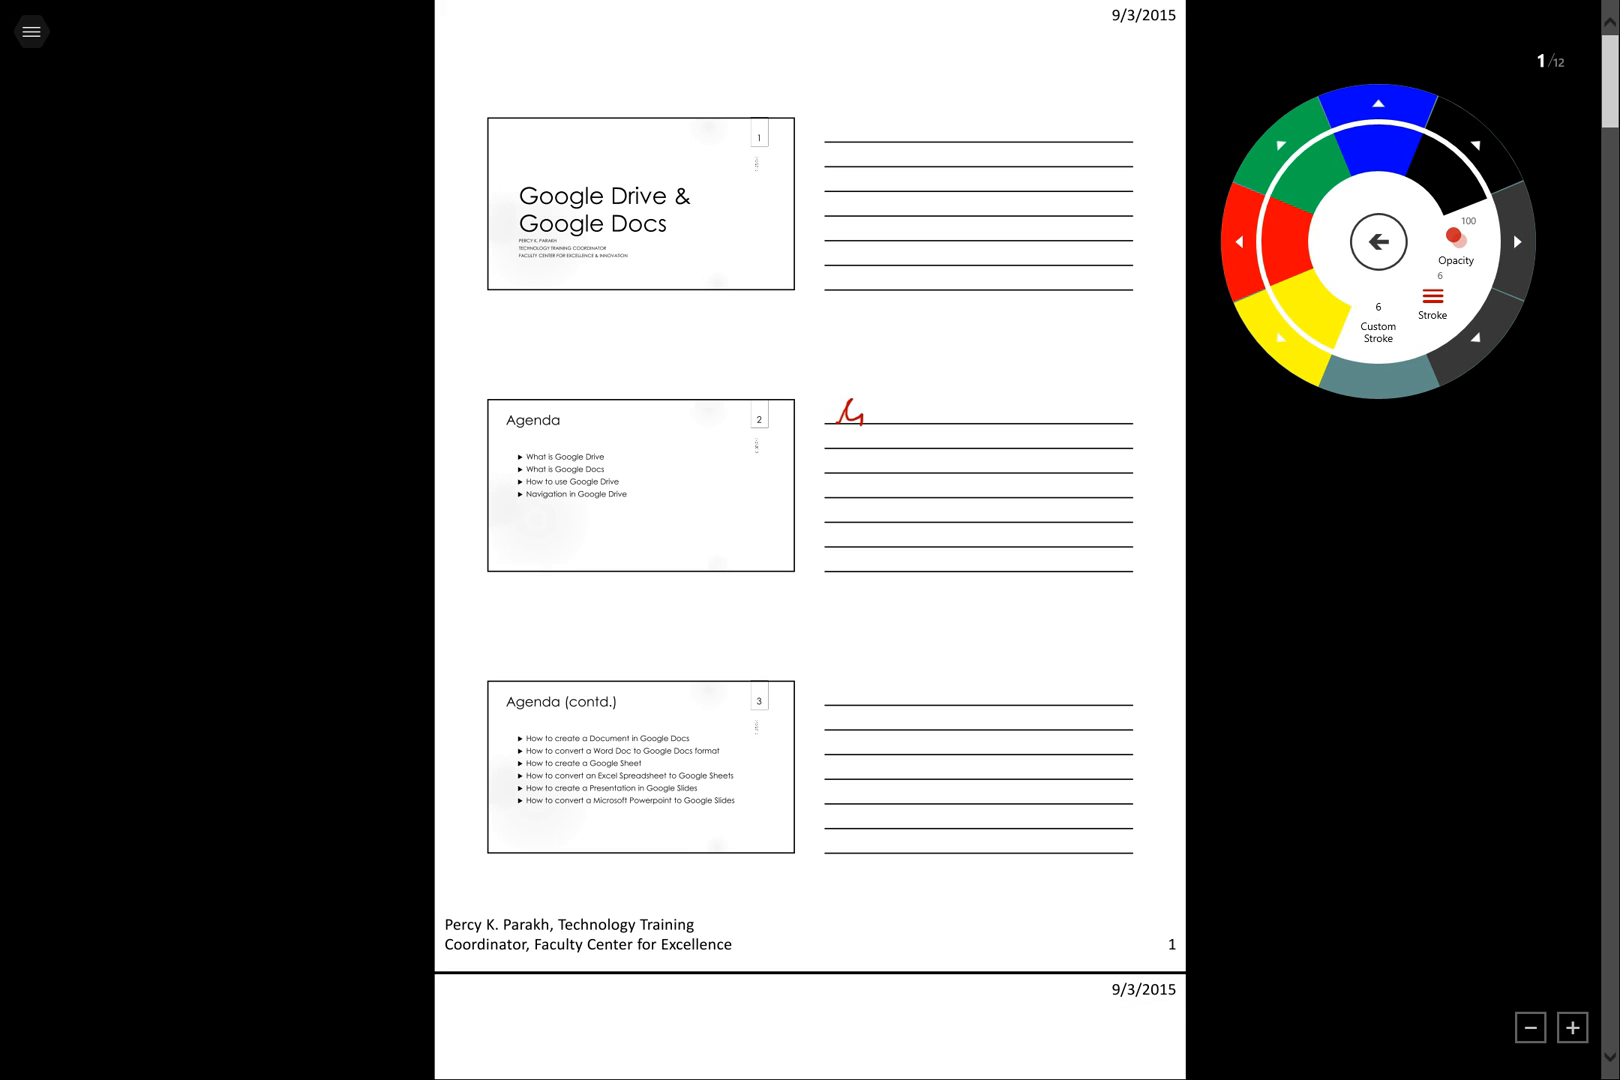
{"action": "left_click_drag", "start_coordinate": [837, 434], "coordinate": [935, 413]}
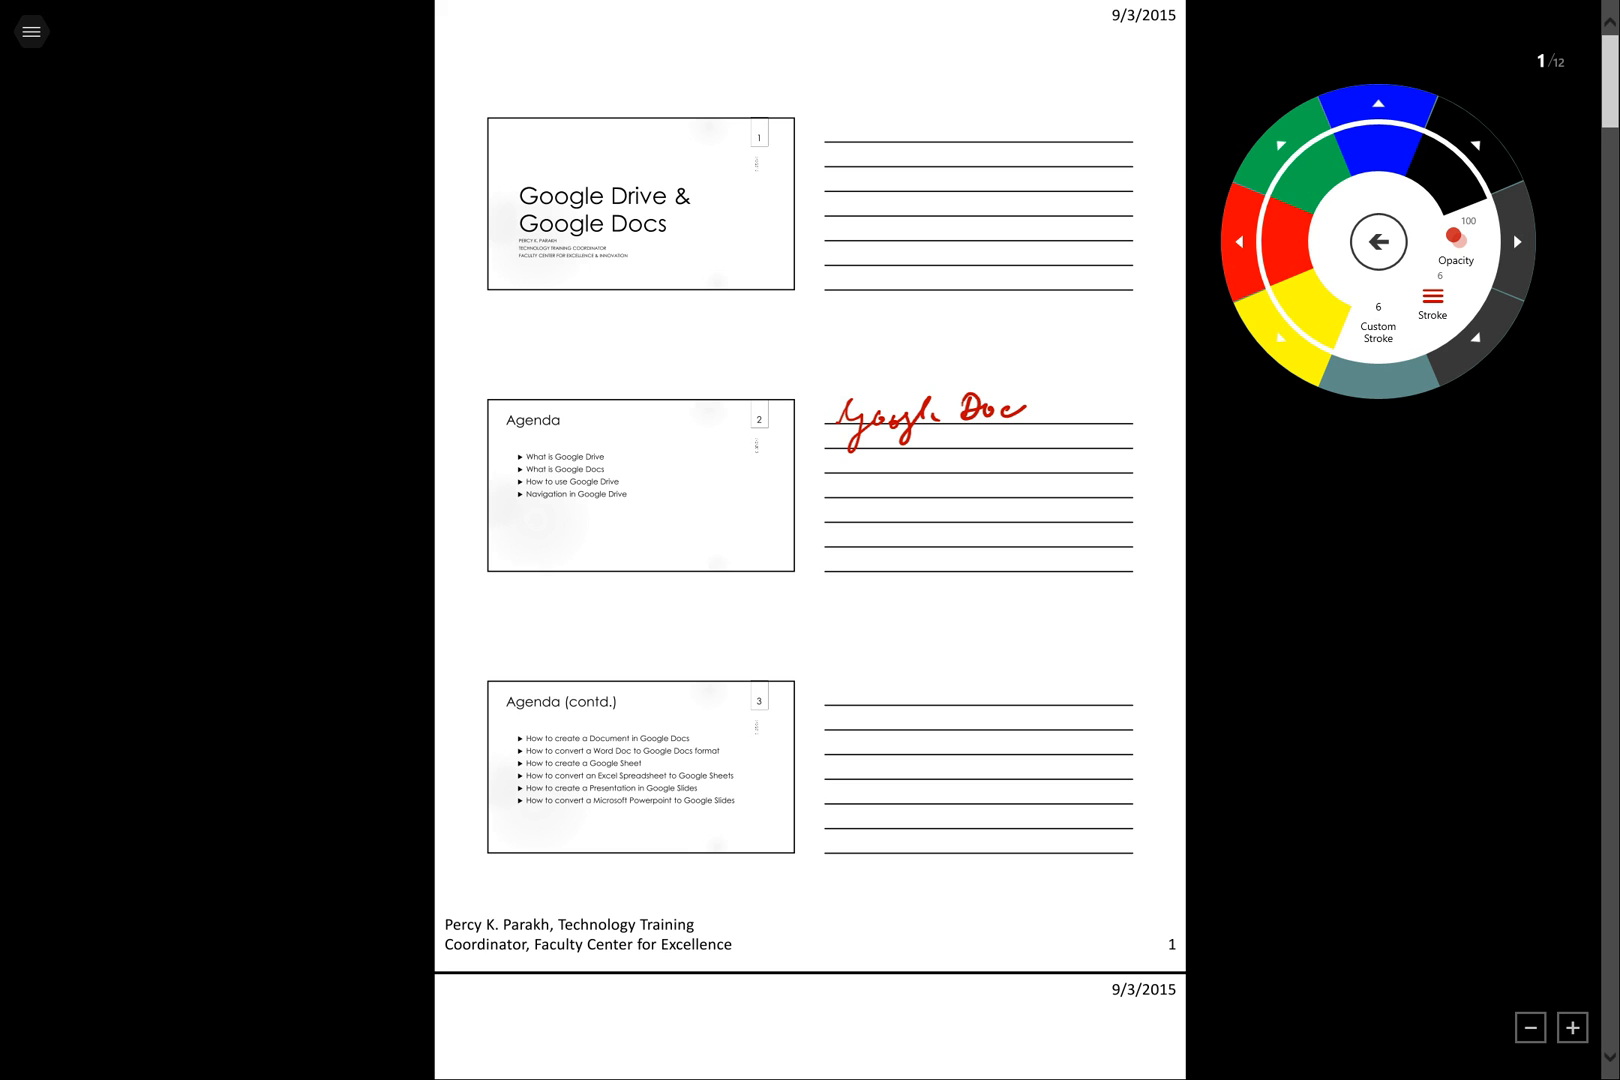
{"action": "left_click_drag", "start_coordinate": [1023, 413], "coordinate": [1074, 413]}
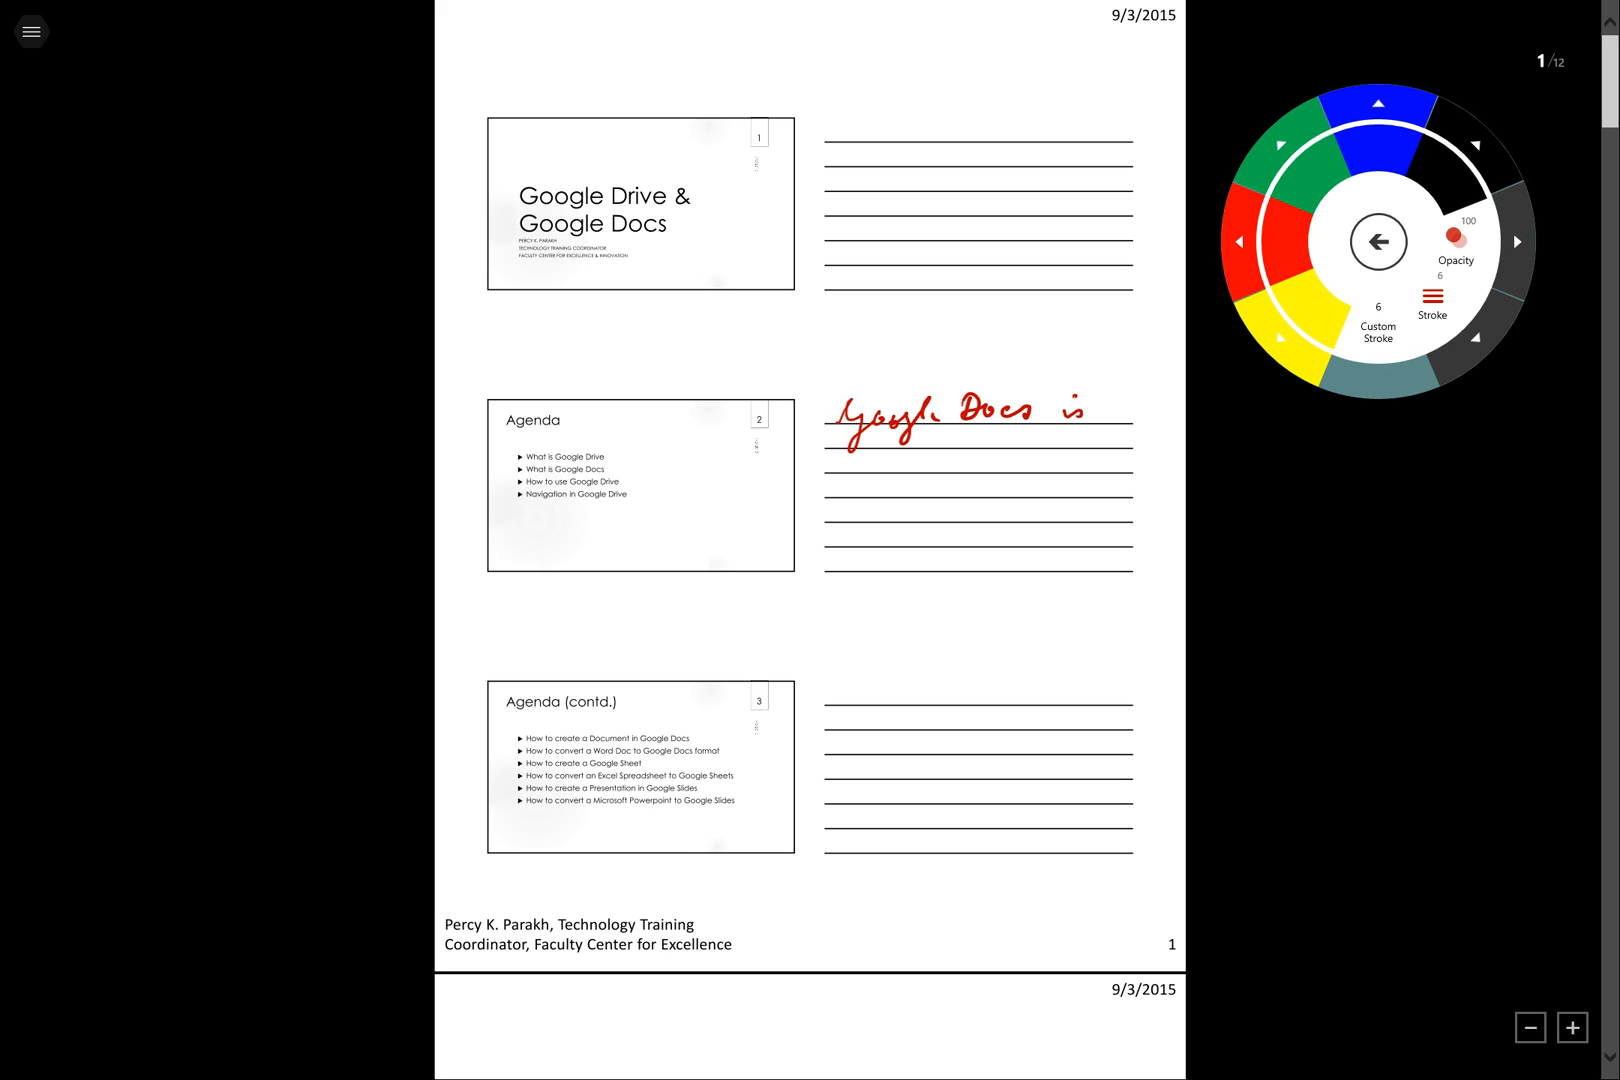
{"action": "left_click_drag", "start_coordinate": [835, 468], "coordinate": [889, 475]}
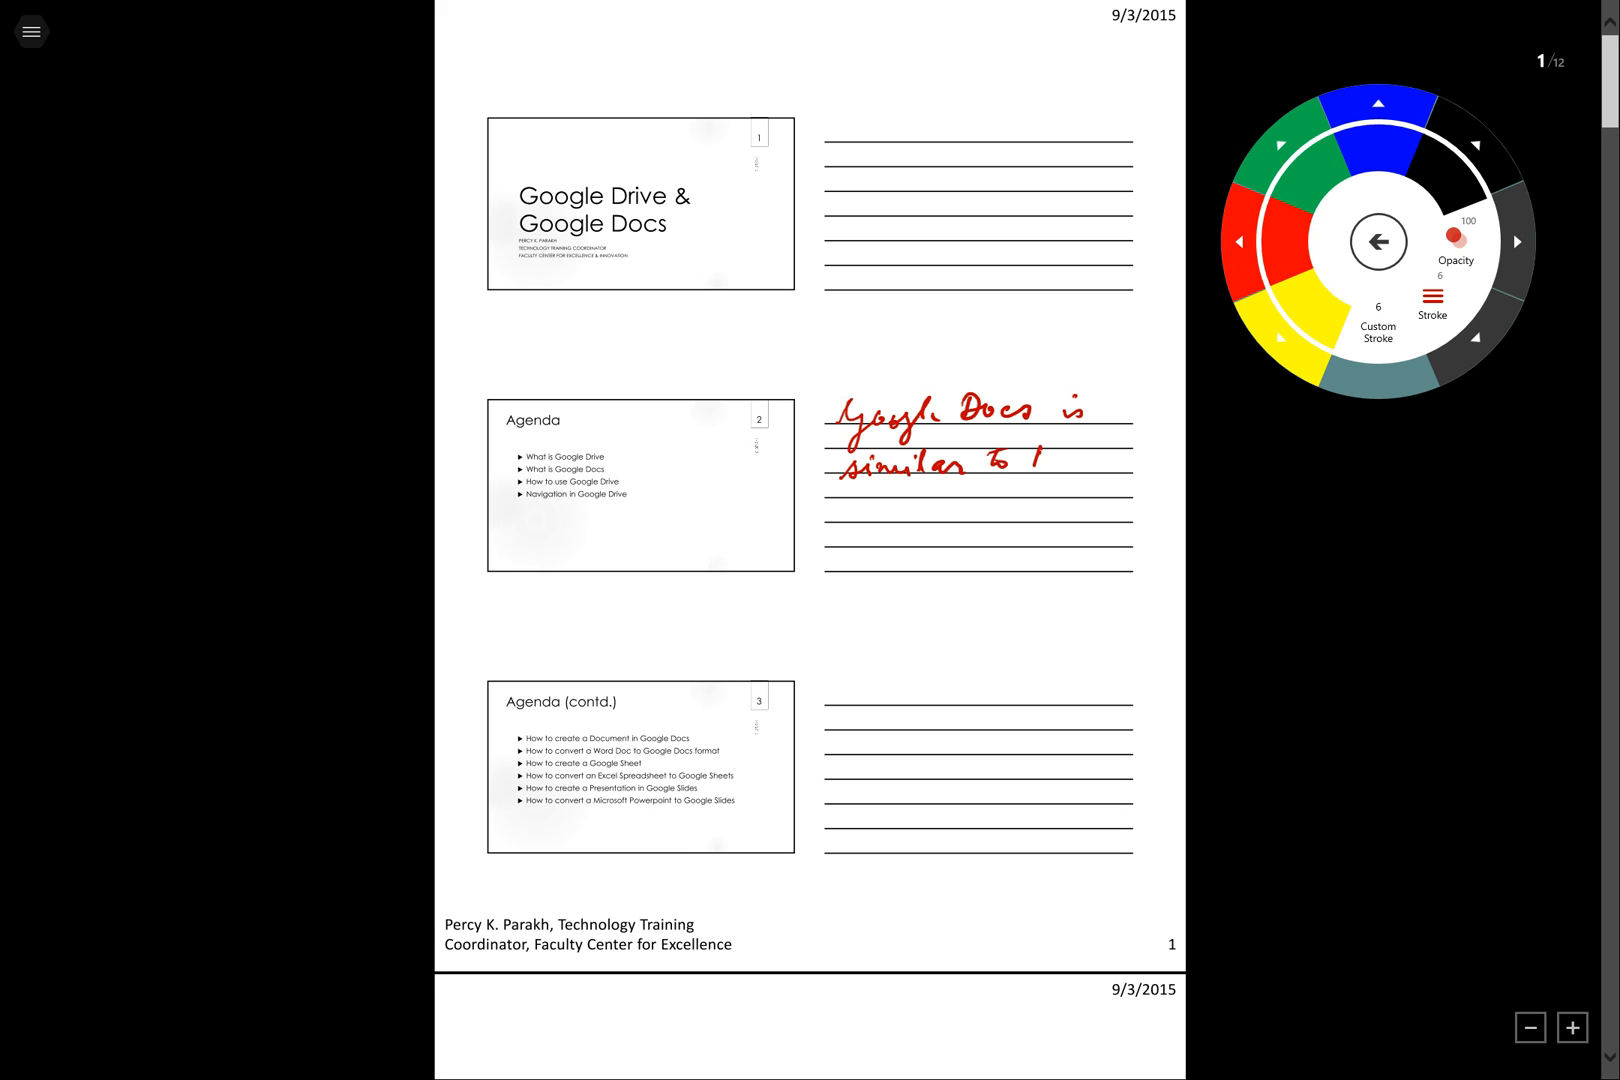
{"action": "left_click_drag", "start_coordinate": [1018, 463], "coordinate": [1116, 463]}
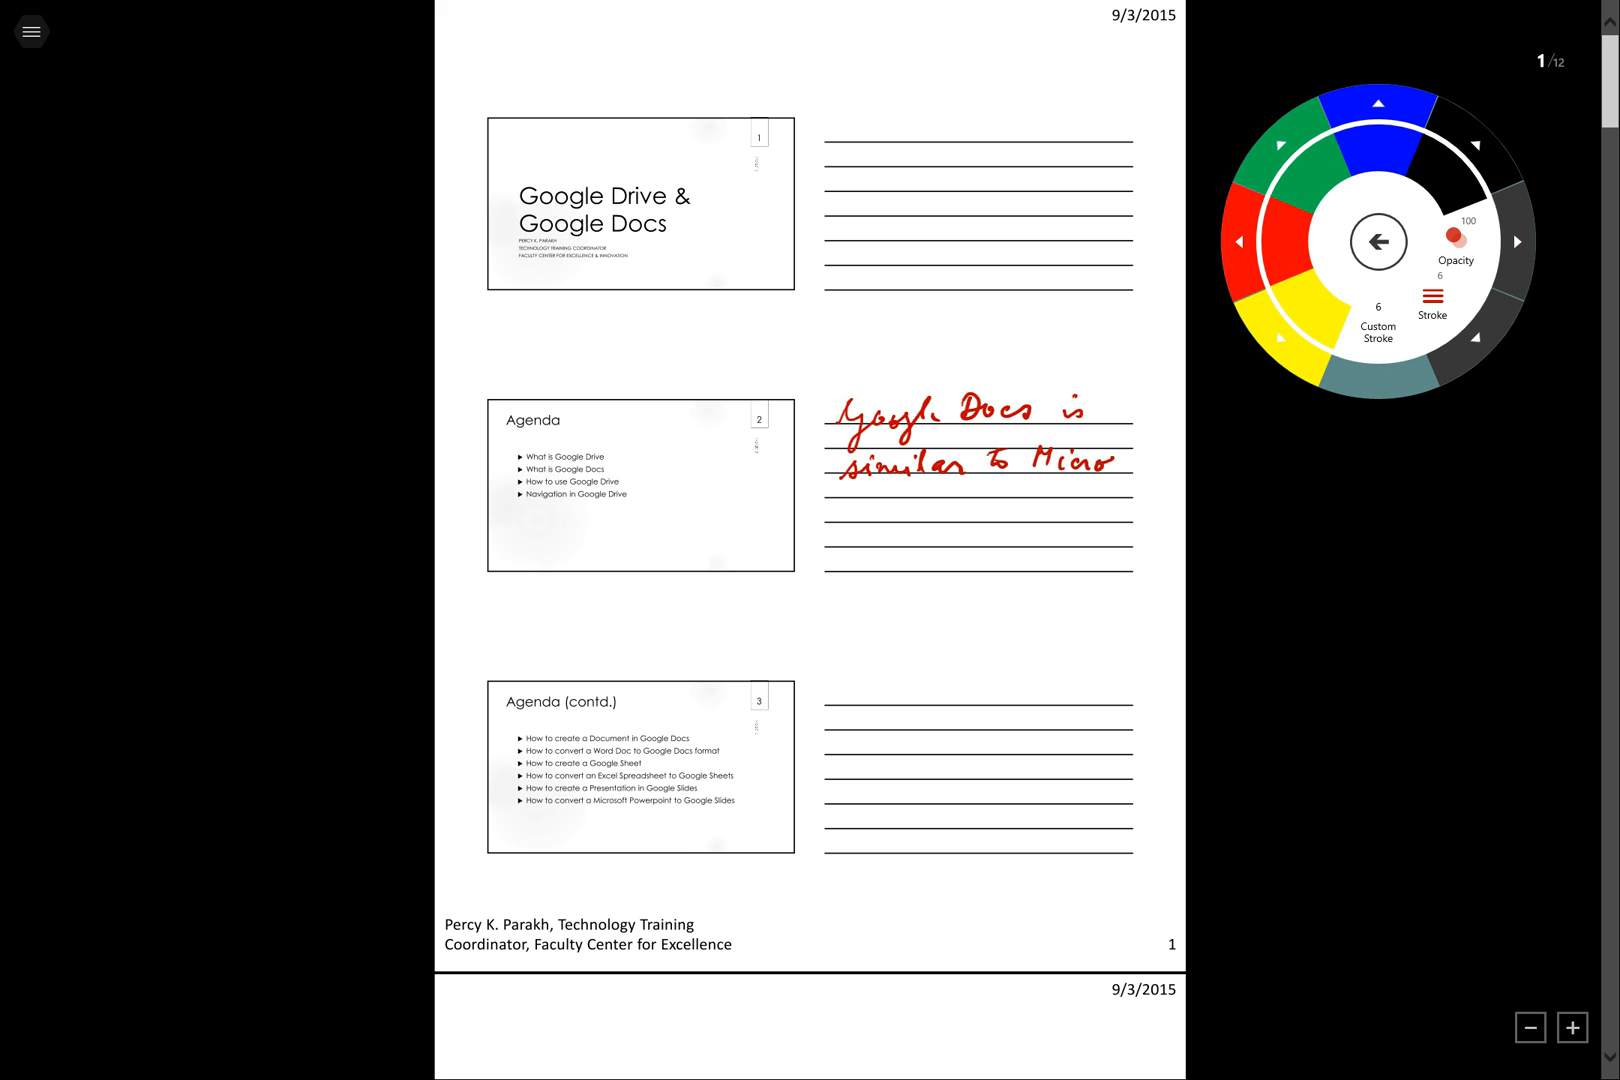
{"action": "left_click_drag", "start_coordinate": [1077, 461], "coordinate": [1167, 460]}
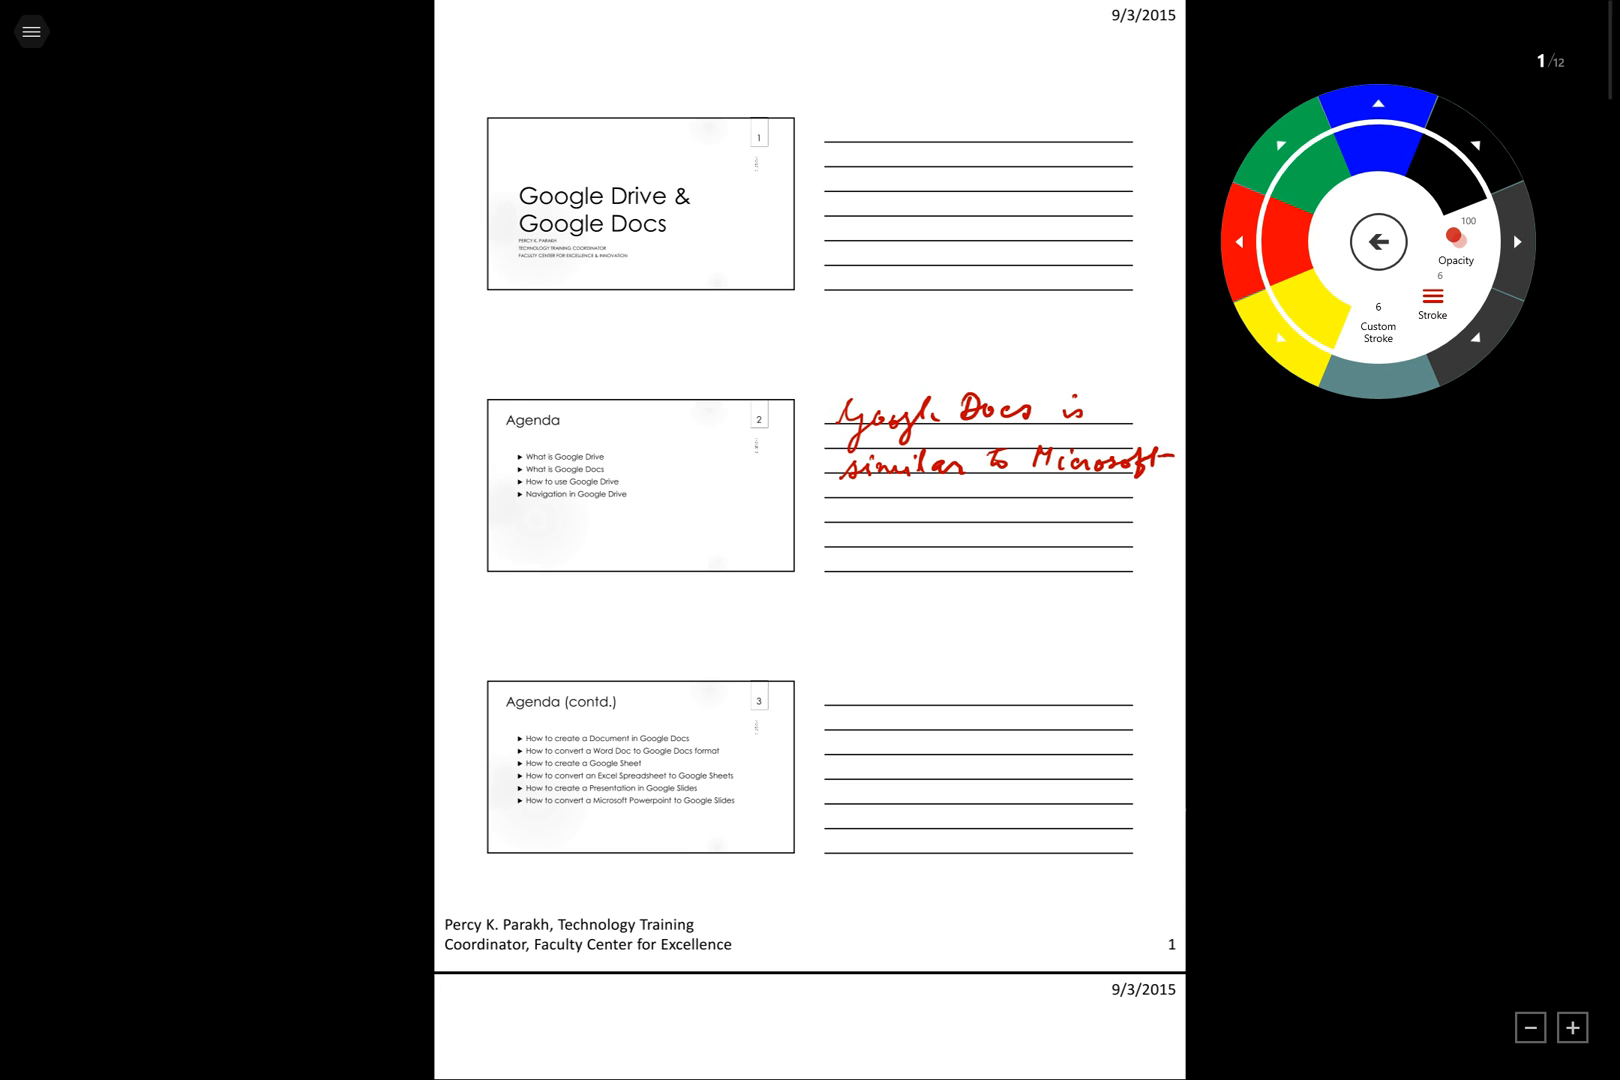
{"action": "left_click_drag", "start_coordinate": [837, 506], "coordinate": [847, 517]}
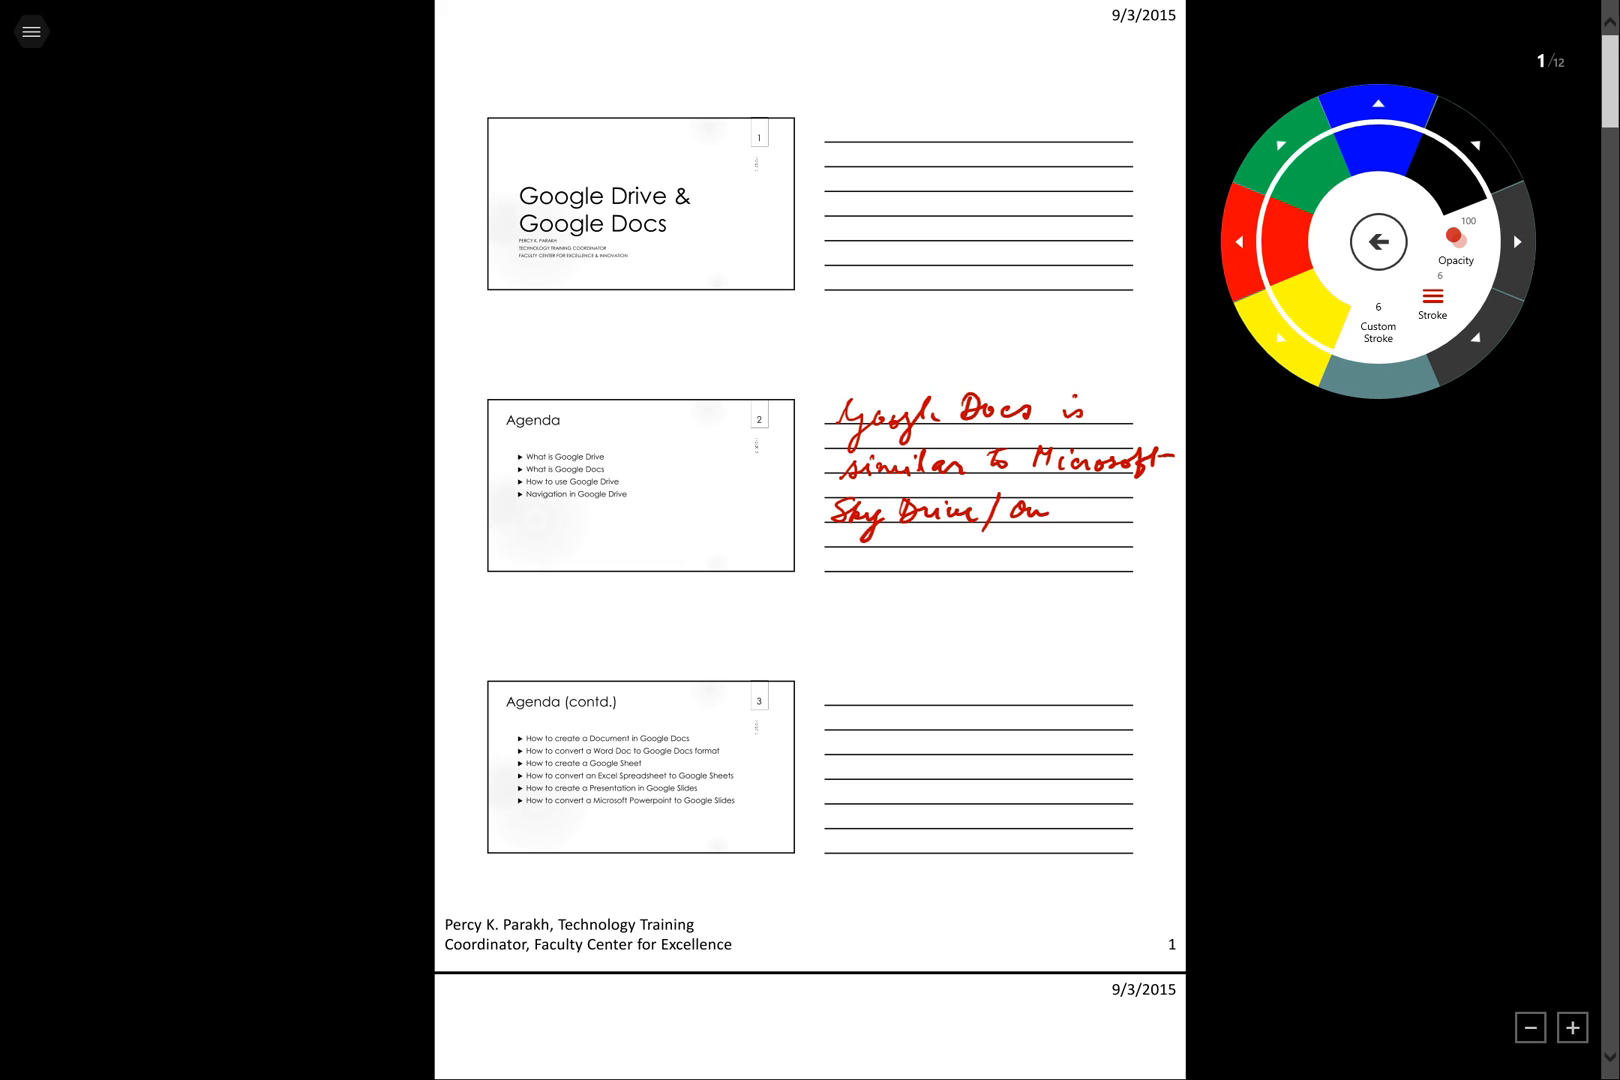
{"action": "left_click_drag", "start_coordinate": [1043, 512], "coordinate": [1131, 512]}
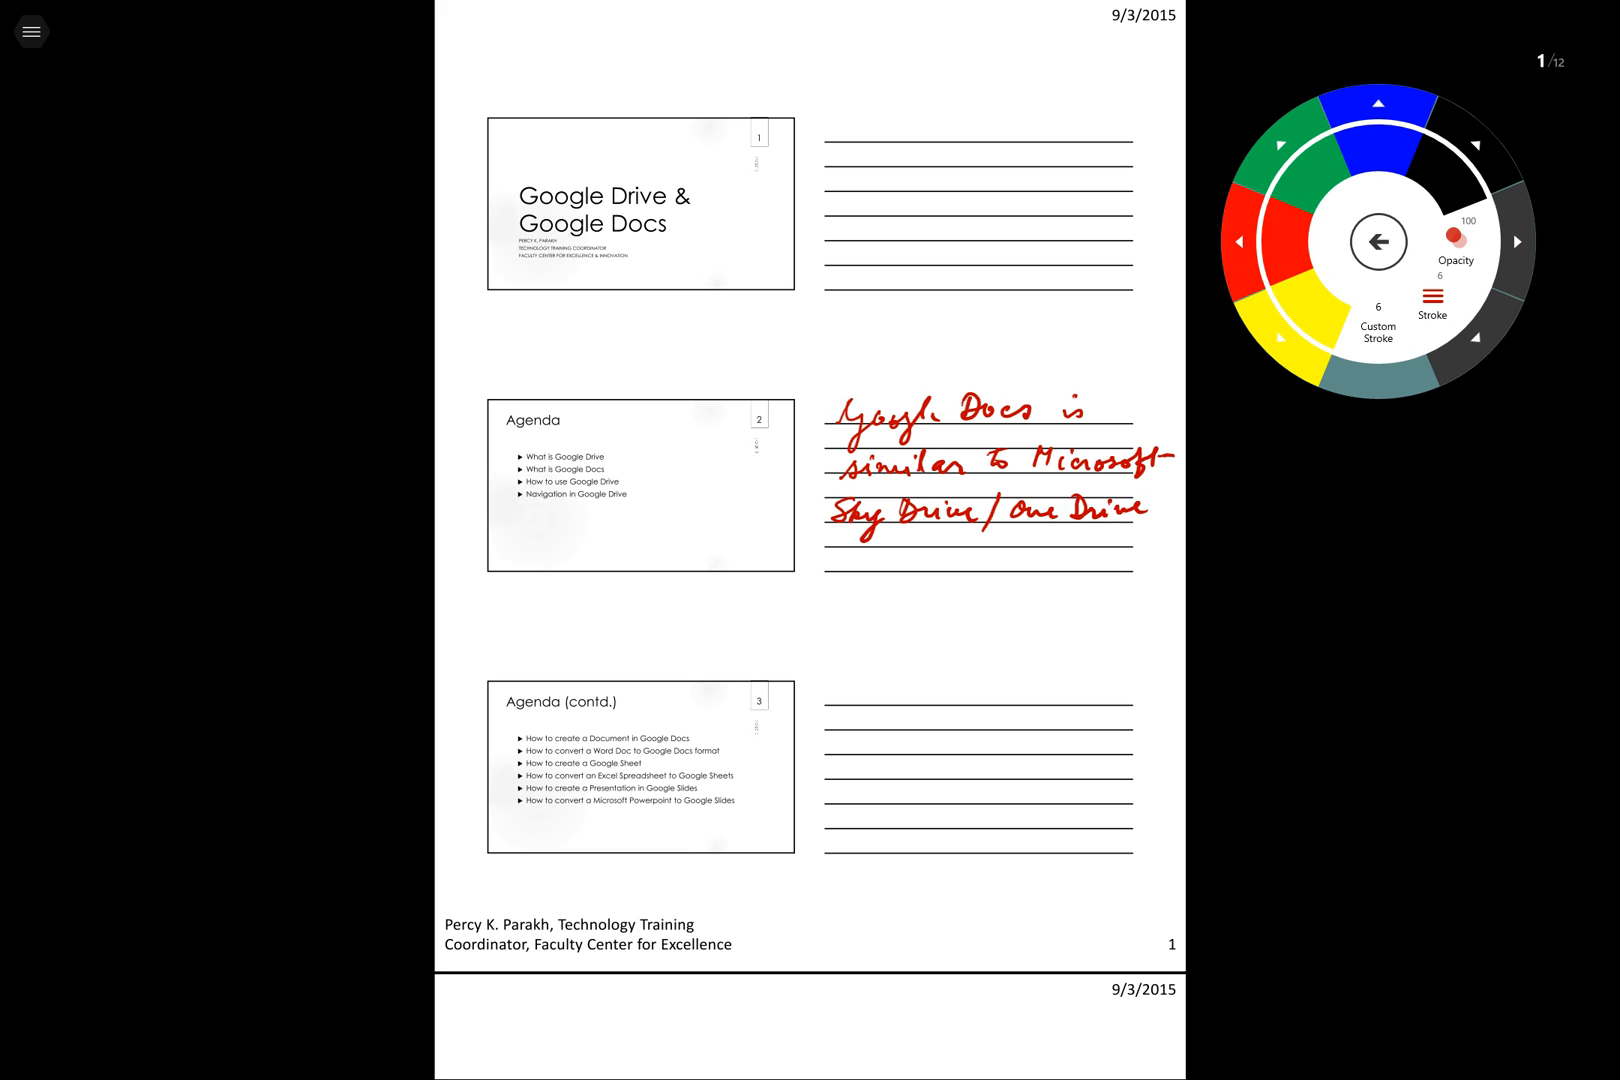
Scroll to the Google Docs slide and write 'Google Drive helps me' in red beside it
{"action": "scroll", "scroll_direction": "down", "scroll_amount": 3}
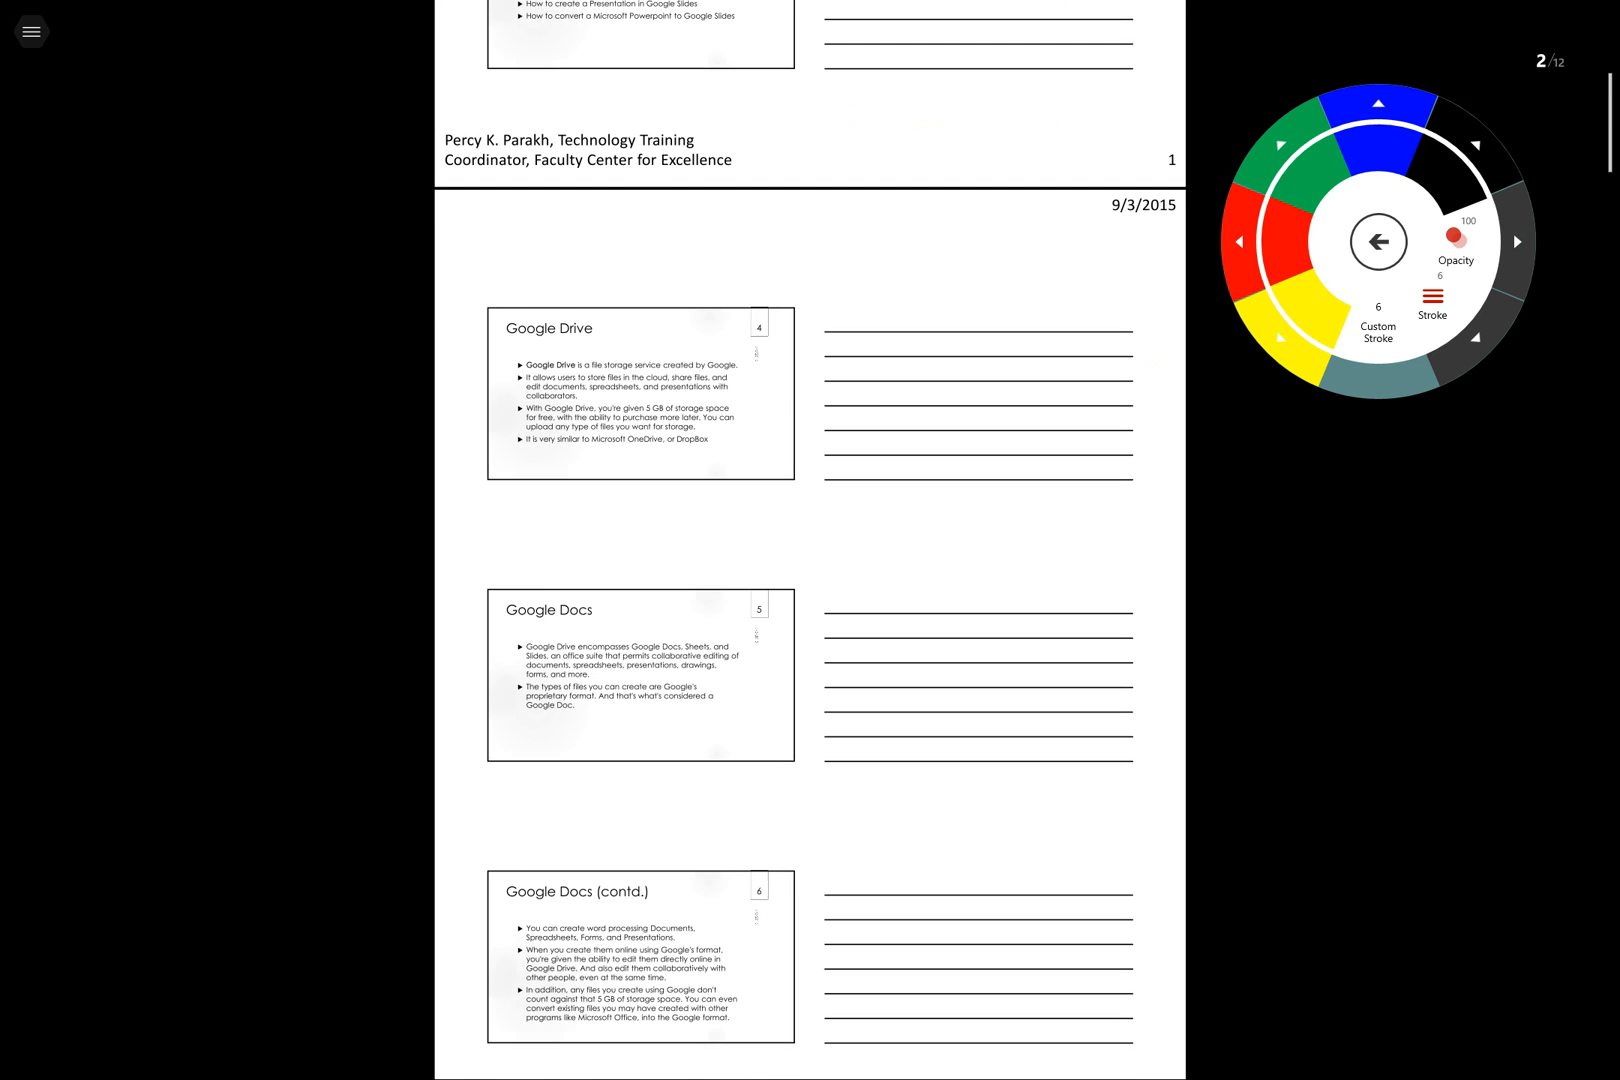
{"action": "scroll", "scroll_direction": "down", "scroll_amount": 3}
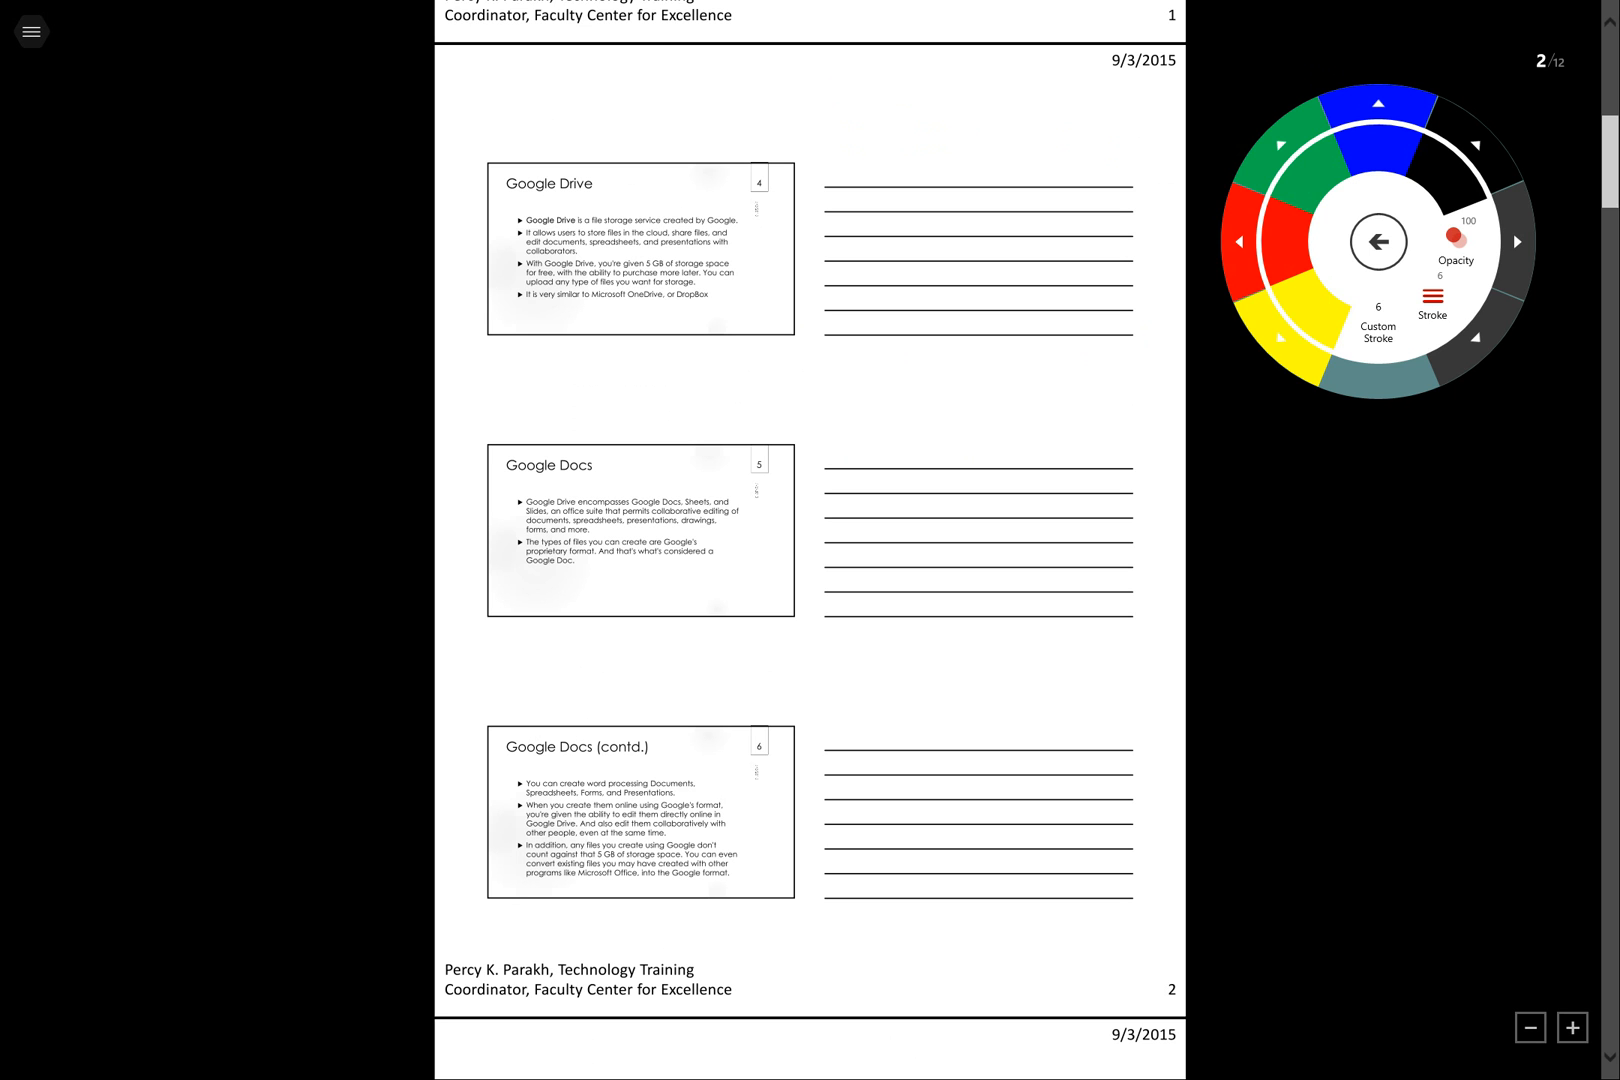
{"action": "left_click_drag", "start_coordinate": [831, 463], "coordinate": [899, 463]}
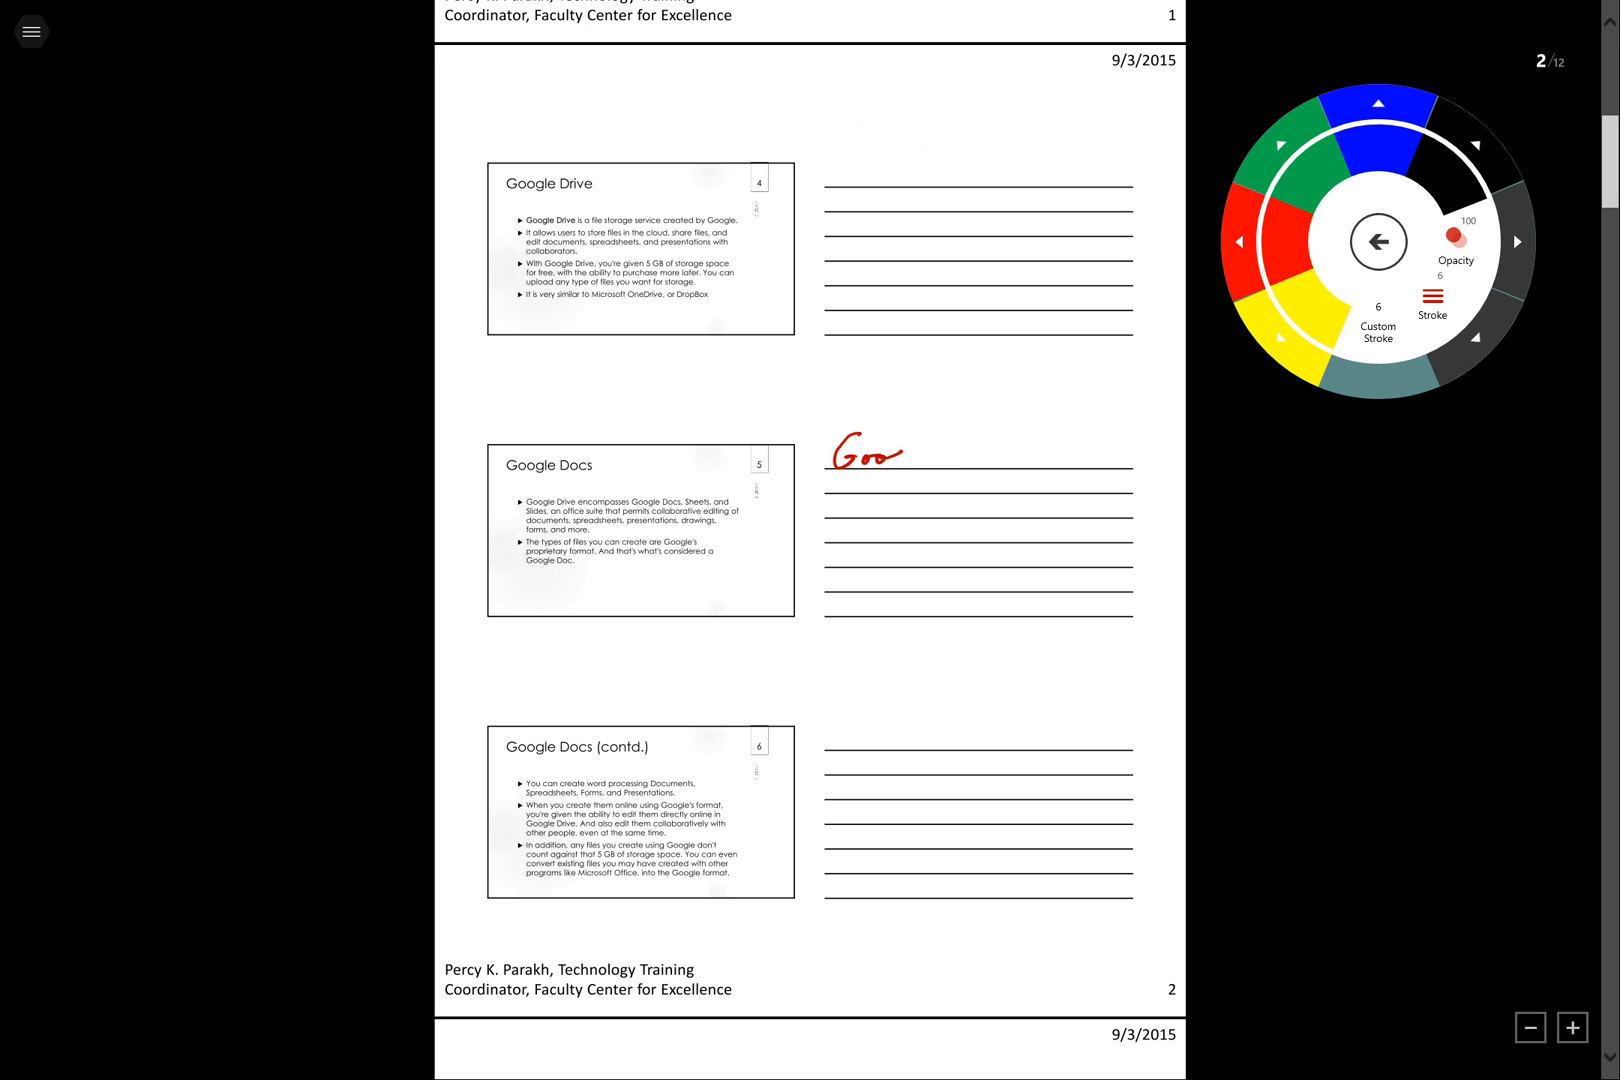
{"action": "left_click_drag", "start_coordinate": [889, 452], "coordinate": [997, 452]}
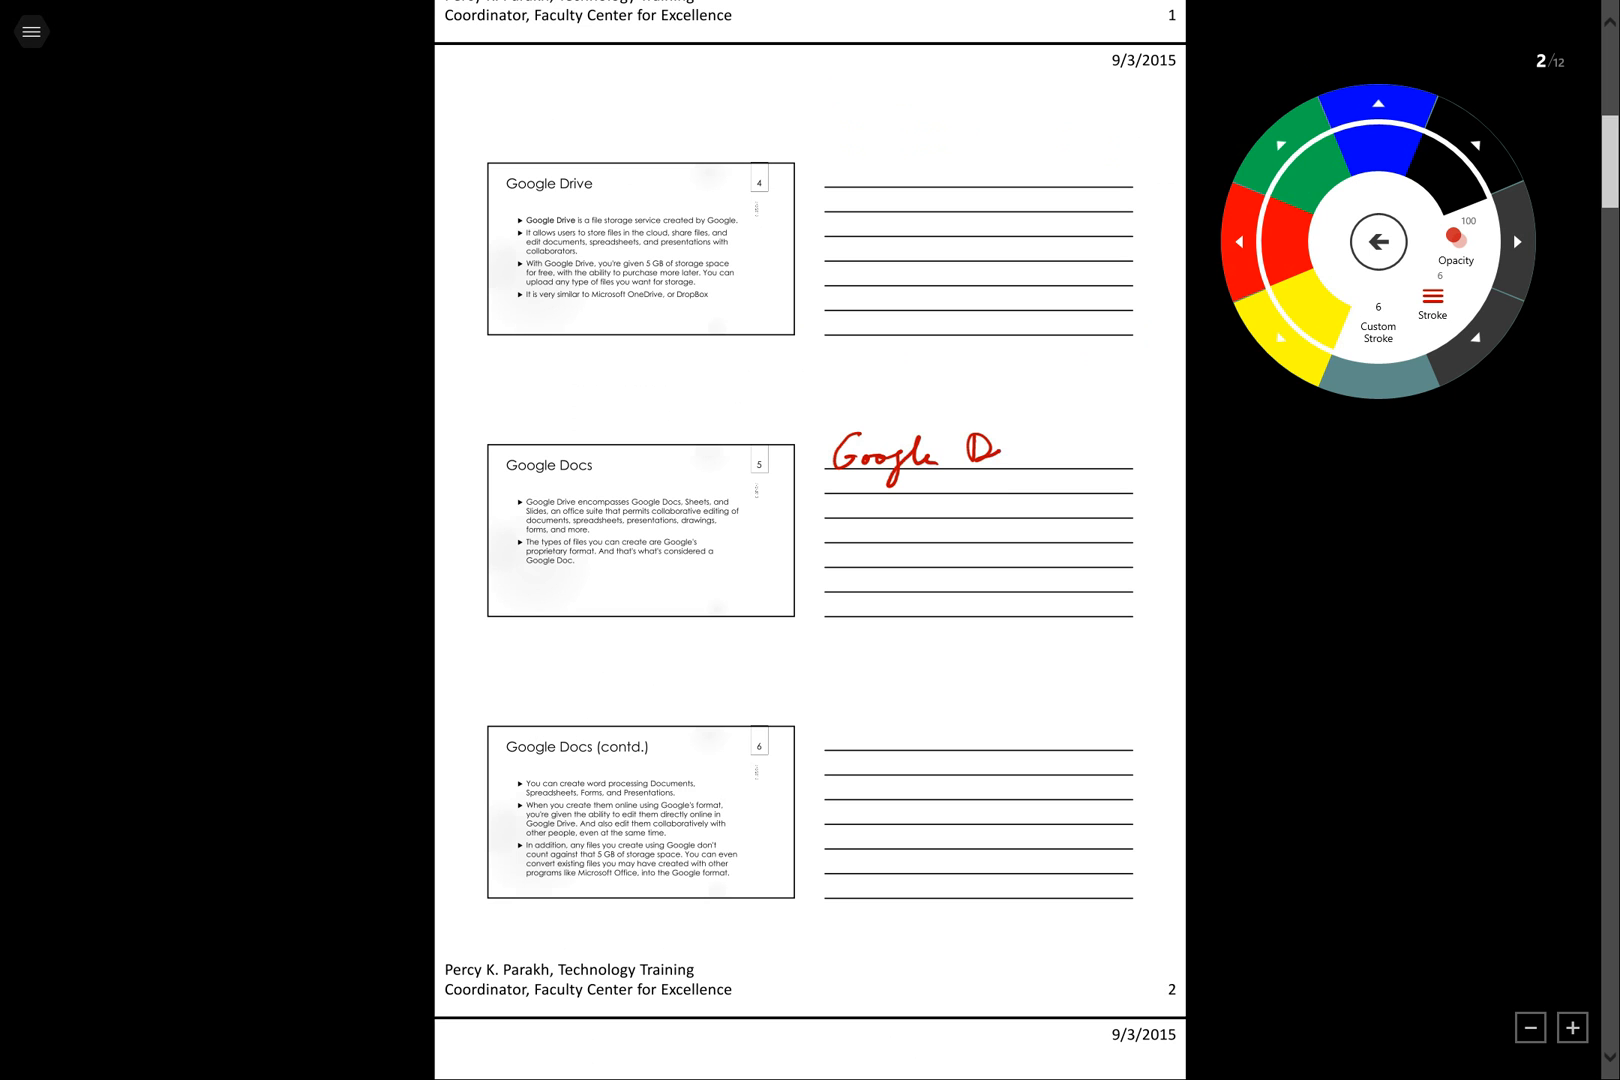
{"action": "left_click_drag", "start_coordinate": [969, 453], "coordinate": [1056, 453]}
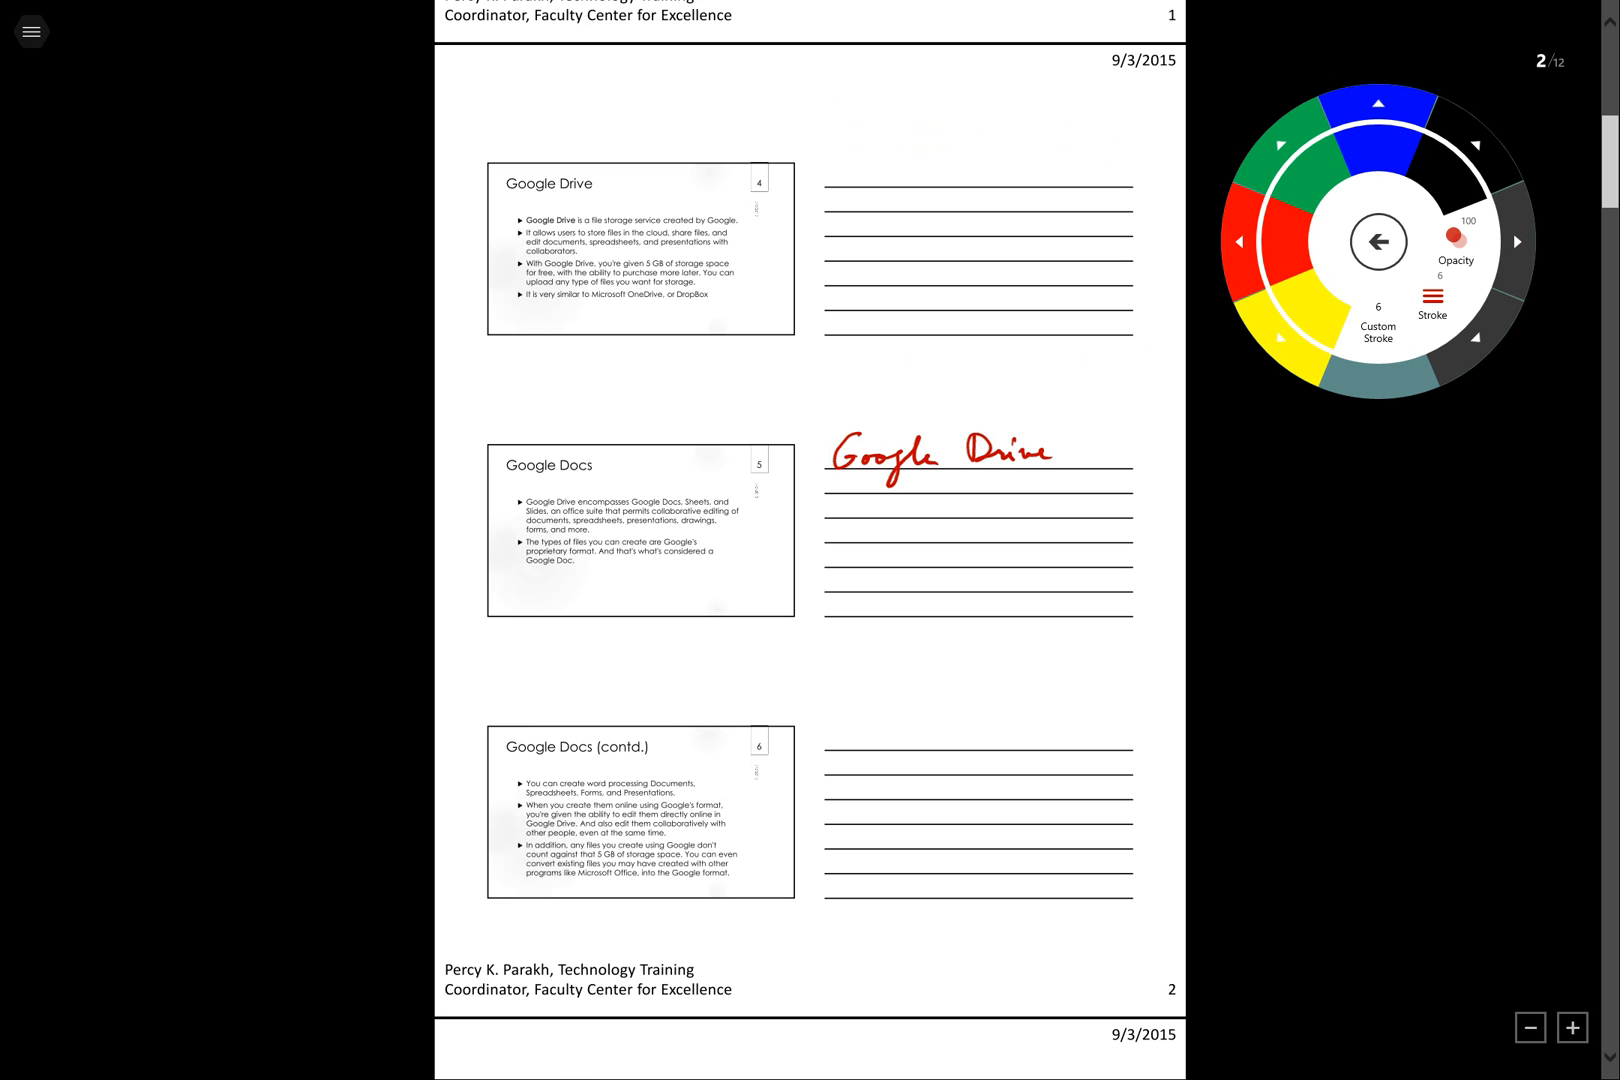
{"action": "left_click_drag", "start_coordinate": [837, 501], "coordinate": [891, 517]}
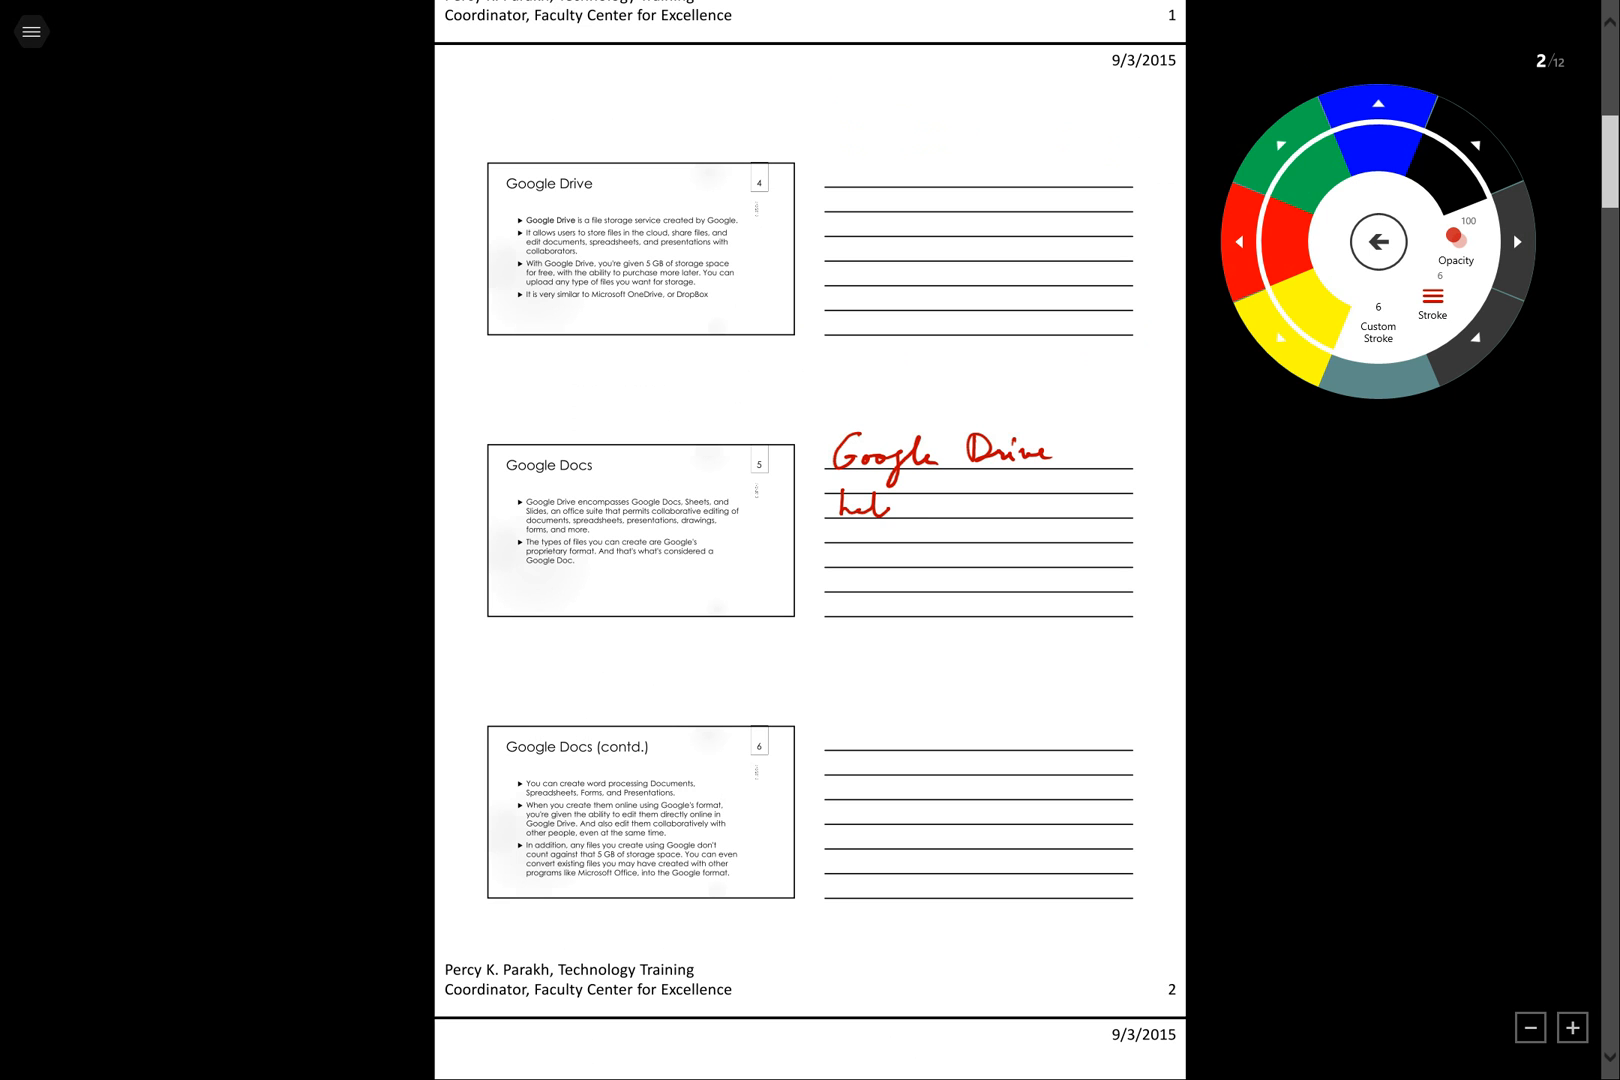
{"action": "left_click_drag", "start_coordinate": [835, 506], "coordinate": [961, 512]}
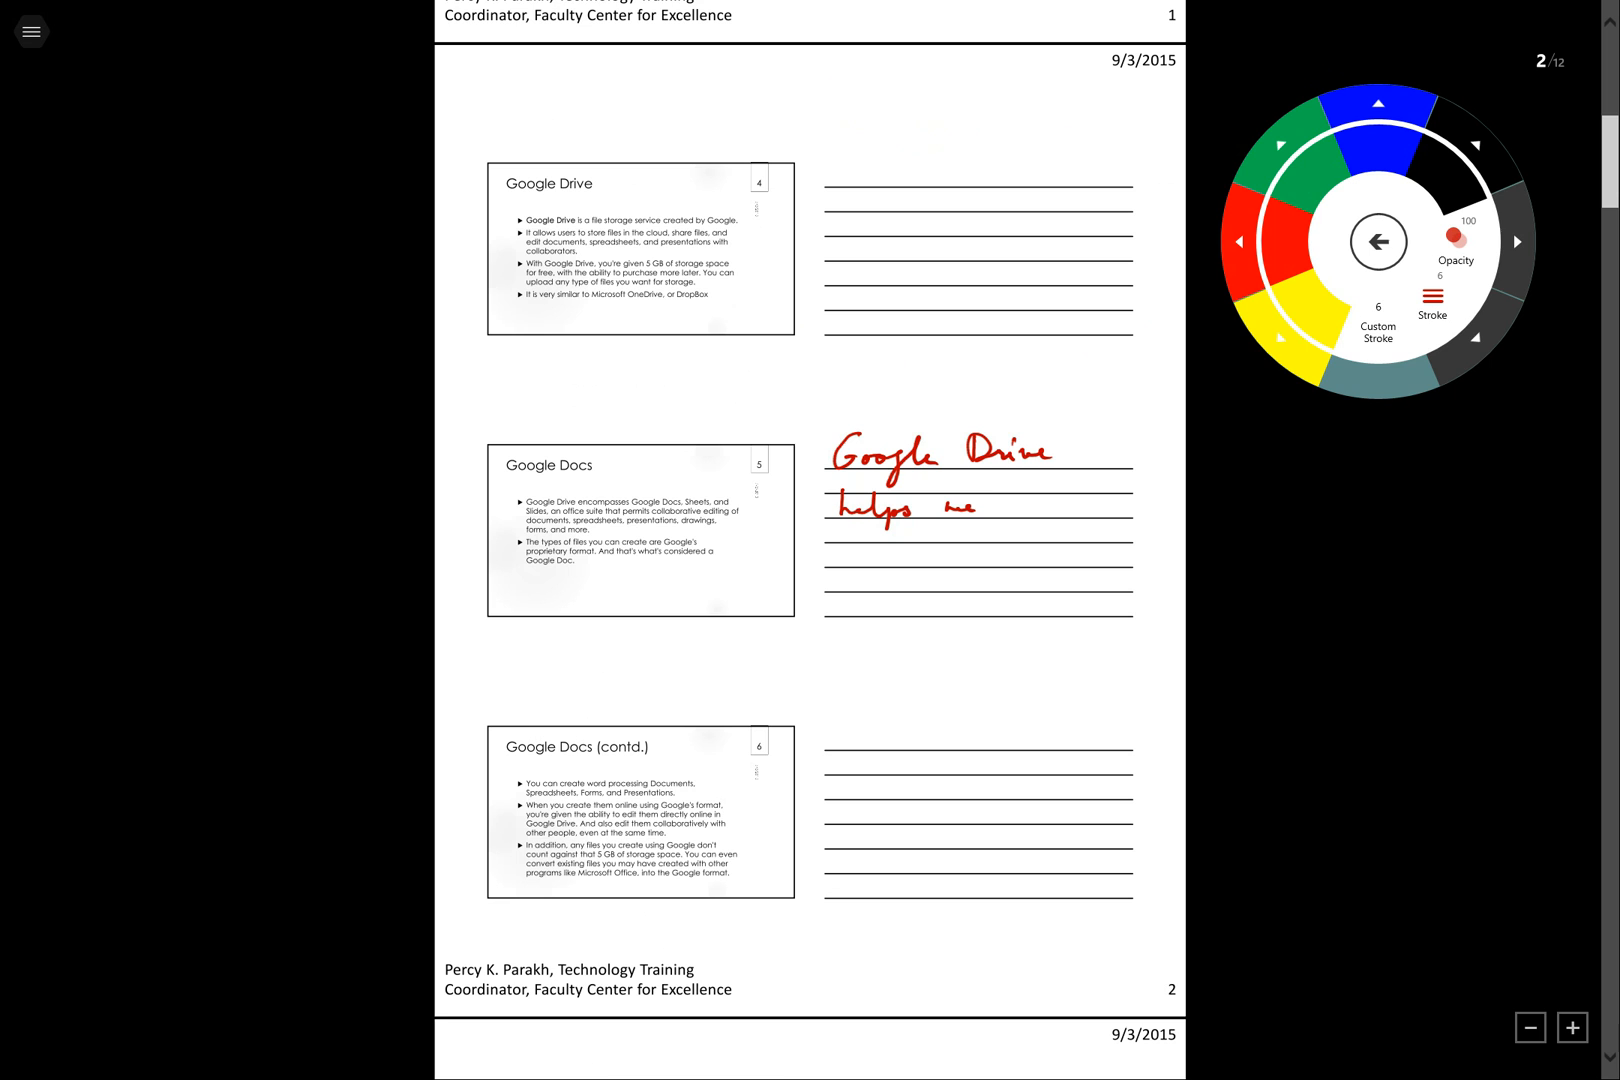
Finish the red note with 'to store my Docs in the sky'
{"action": "left_click_drag", "start_coordinate": [971, 506], "coordinate": [1054, 506]}
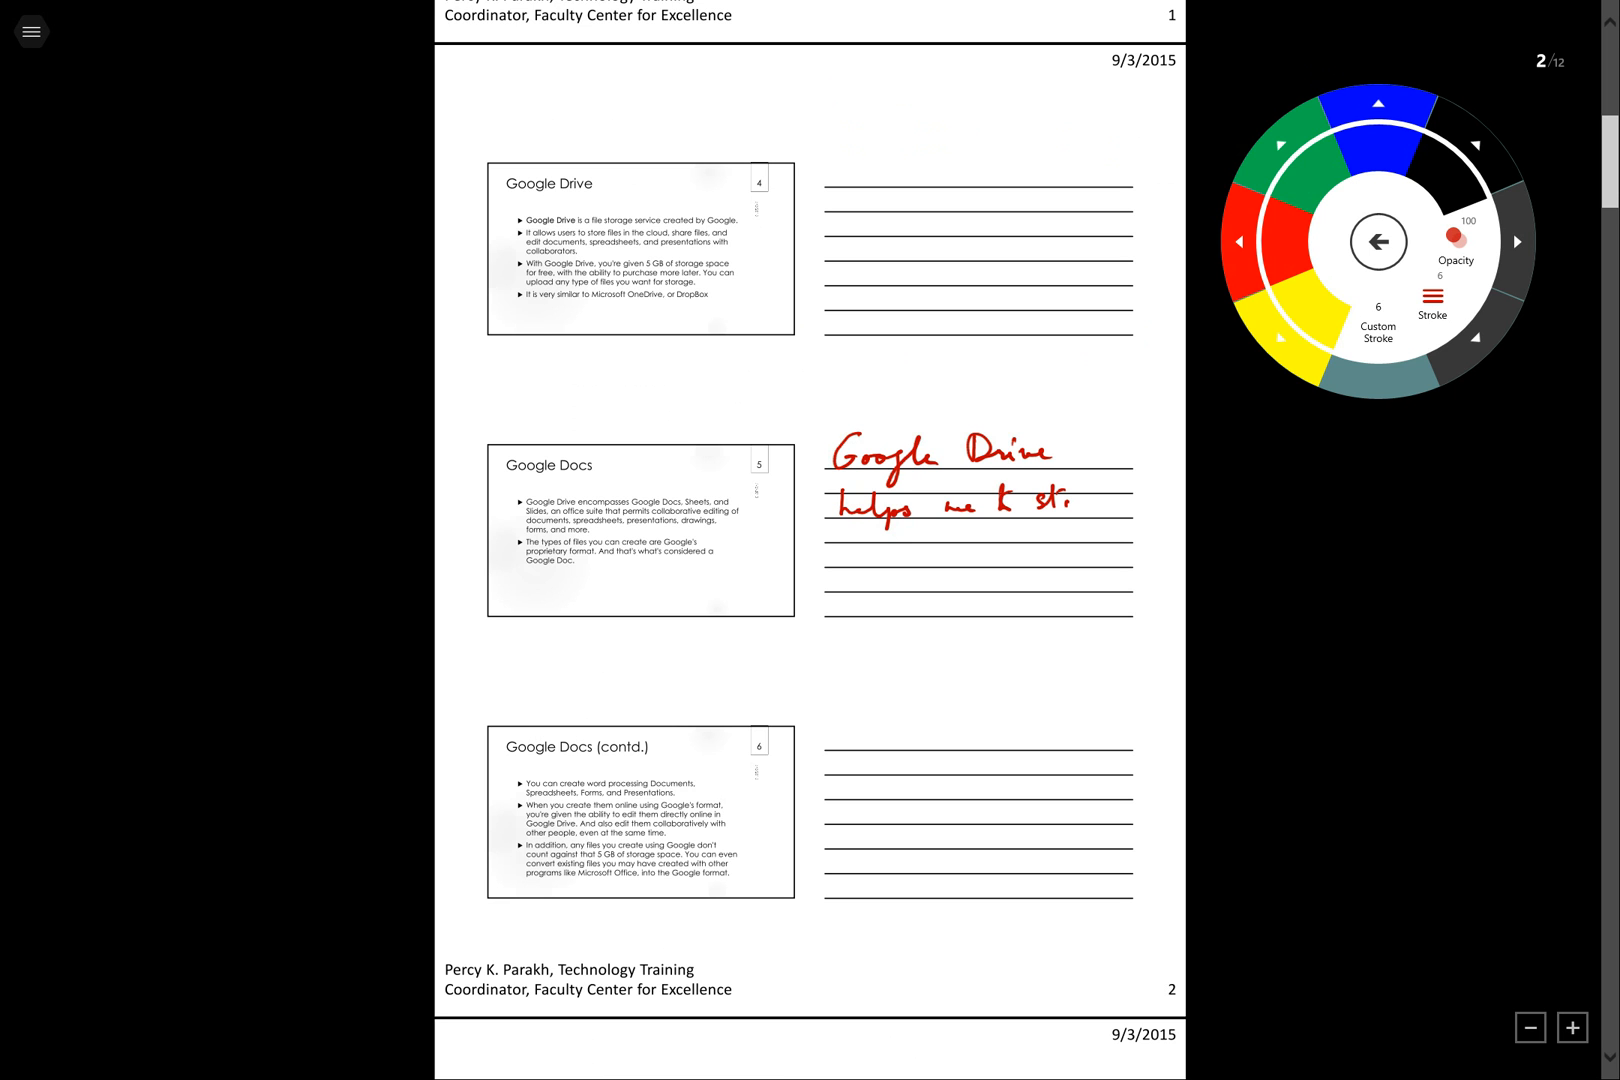
{"action": "left_click_drag", "start_coordinate": [1054, 506], "coordinate": [1105, 506]}
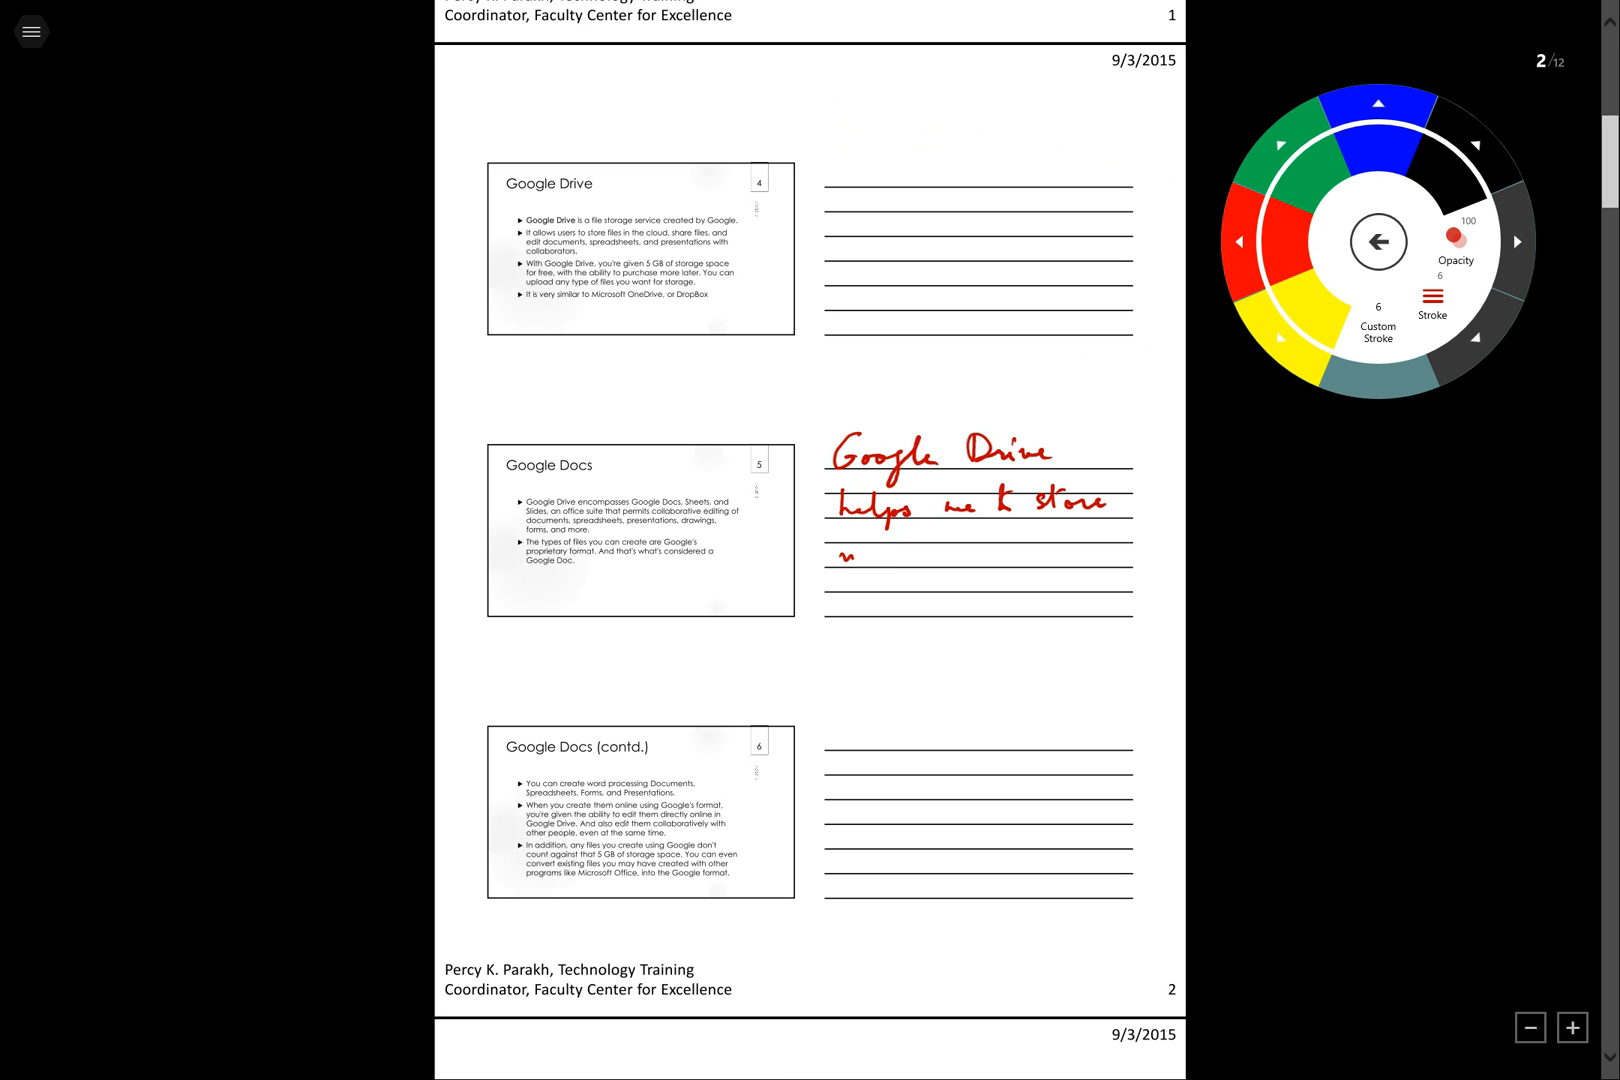
{"action": "left_click_drag", "start_coordinate": [837, 558], "coordinate": [951, 558]}
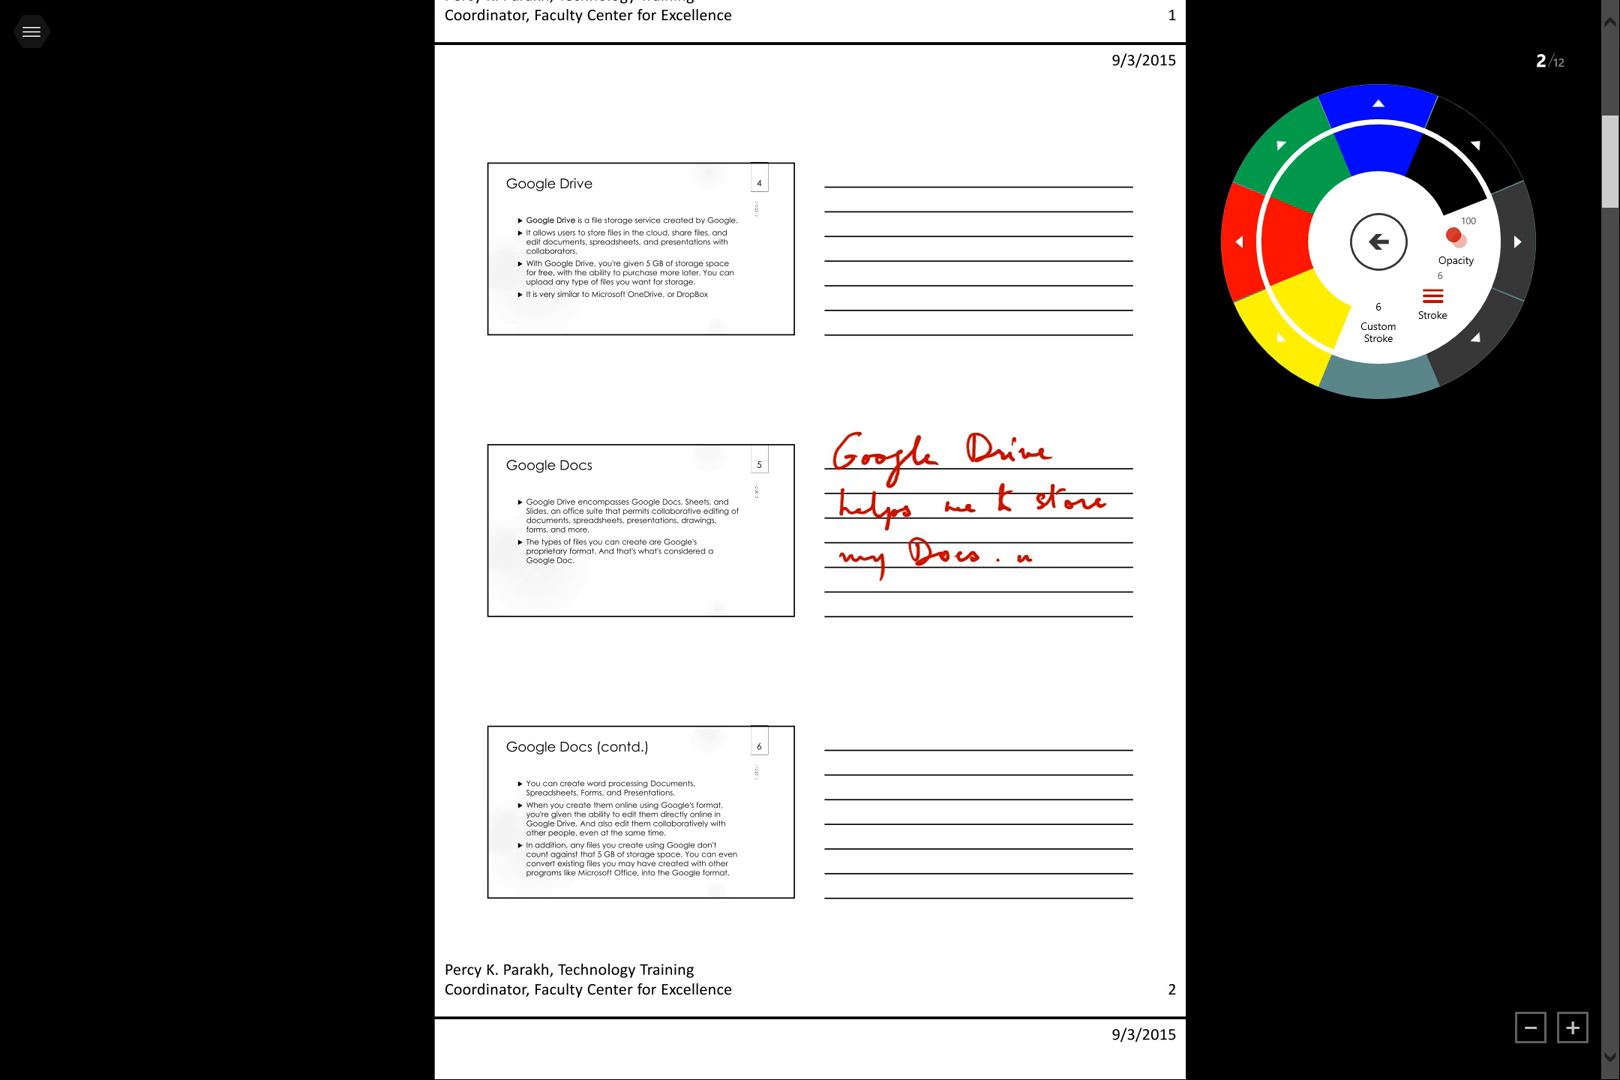
{"action": "left_click_drag", "start_coordinate": [1023, 553], "coordinate": [1095, 553]}
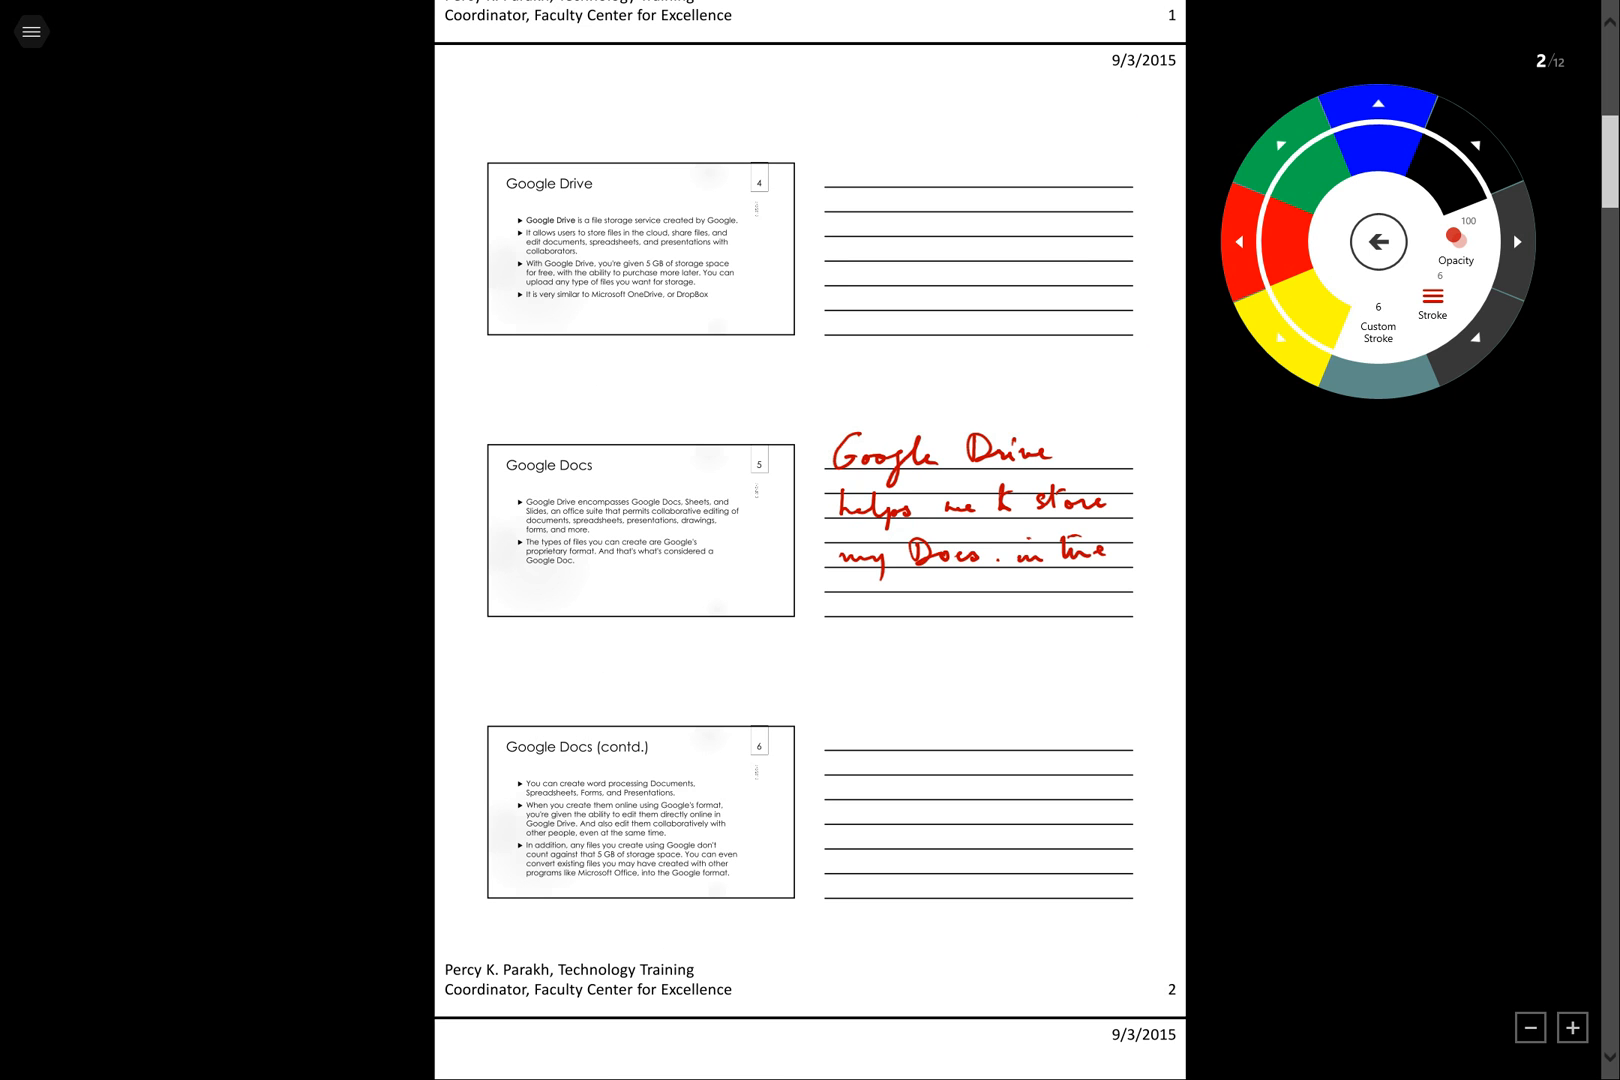
{"action": "left_click_drag", "start_coordinate": [858, 599], "coordinate": [940, 620]}
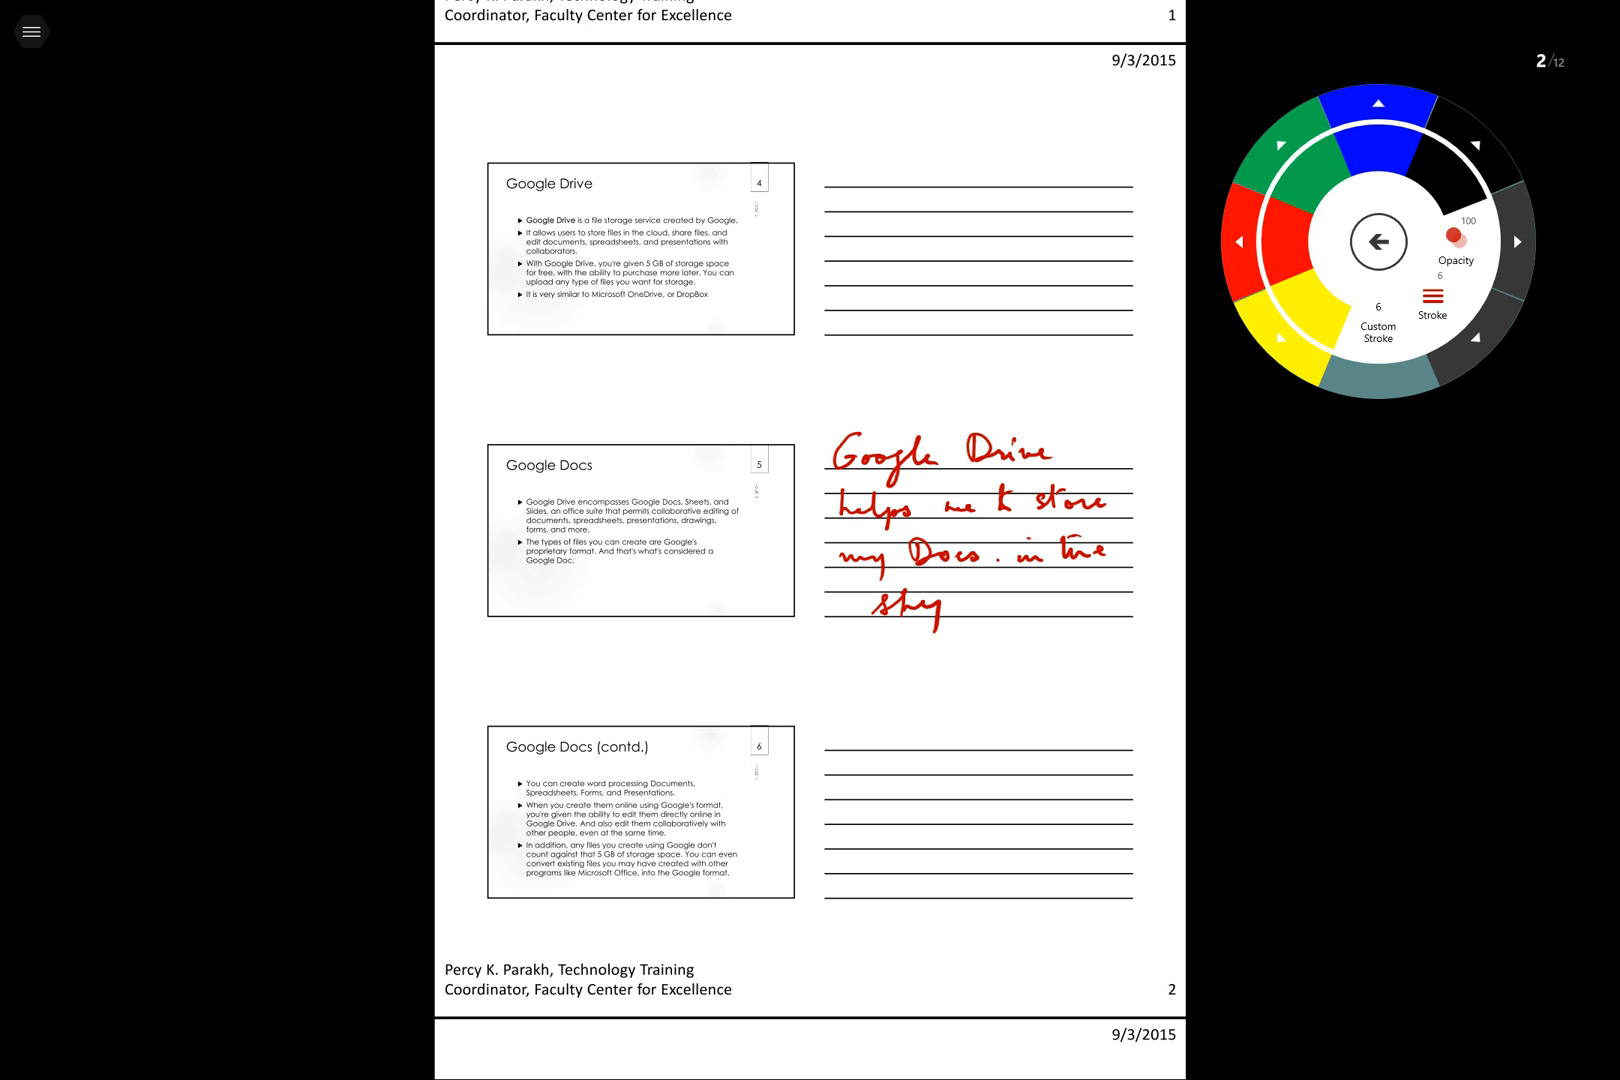
Scroll down to page 3 of the handout
{"action": "scroll", "scroll_direction": "down", "scroll_amount": 3}
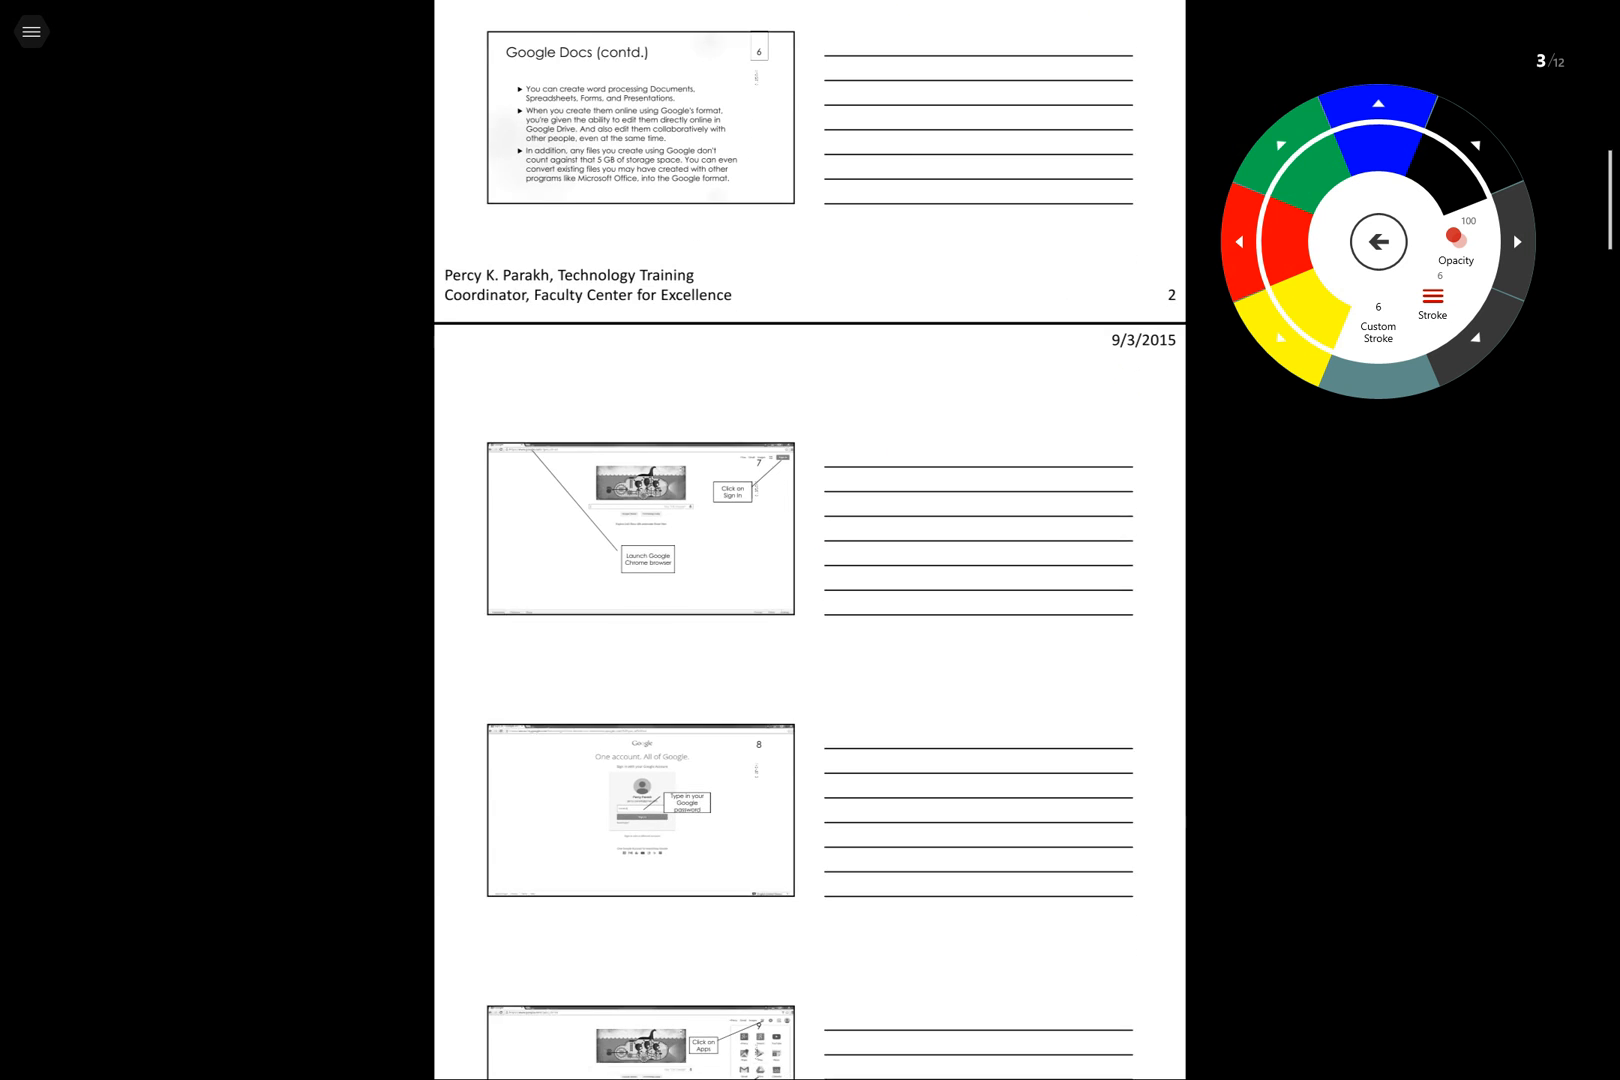
{"action": "scroll", "scroll_direction": "down", "scroll_amount": 3}
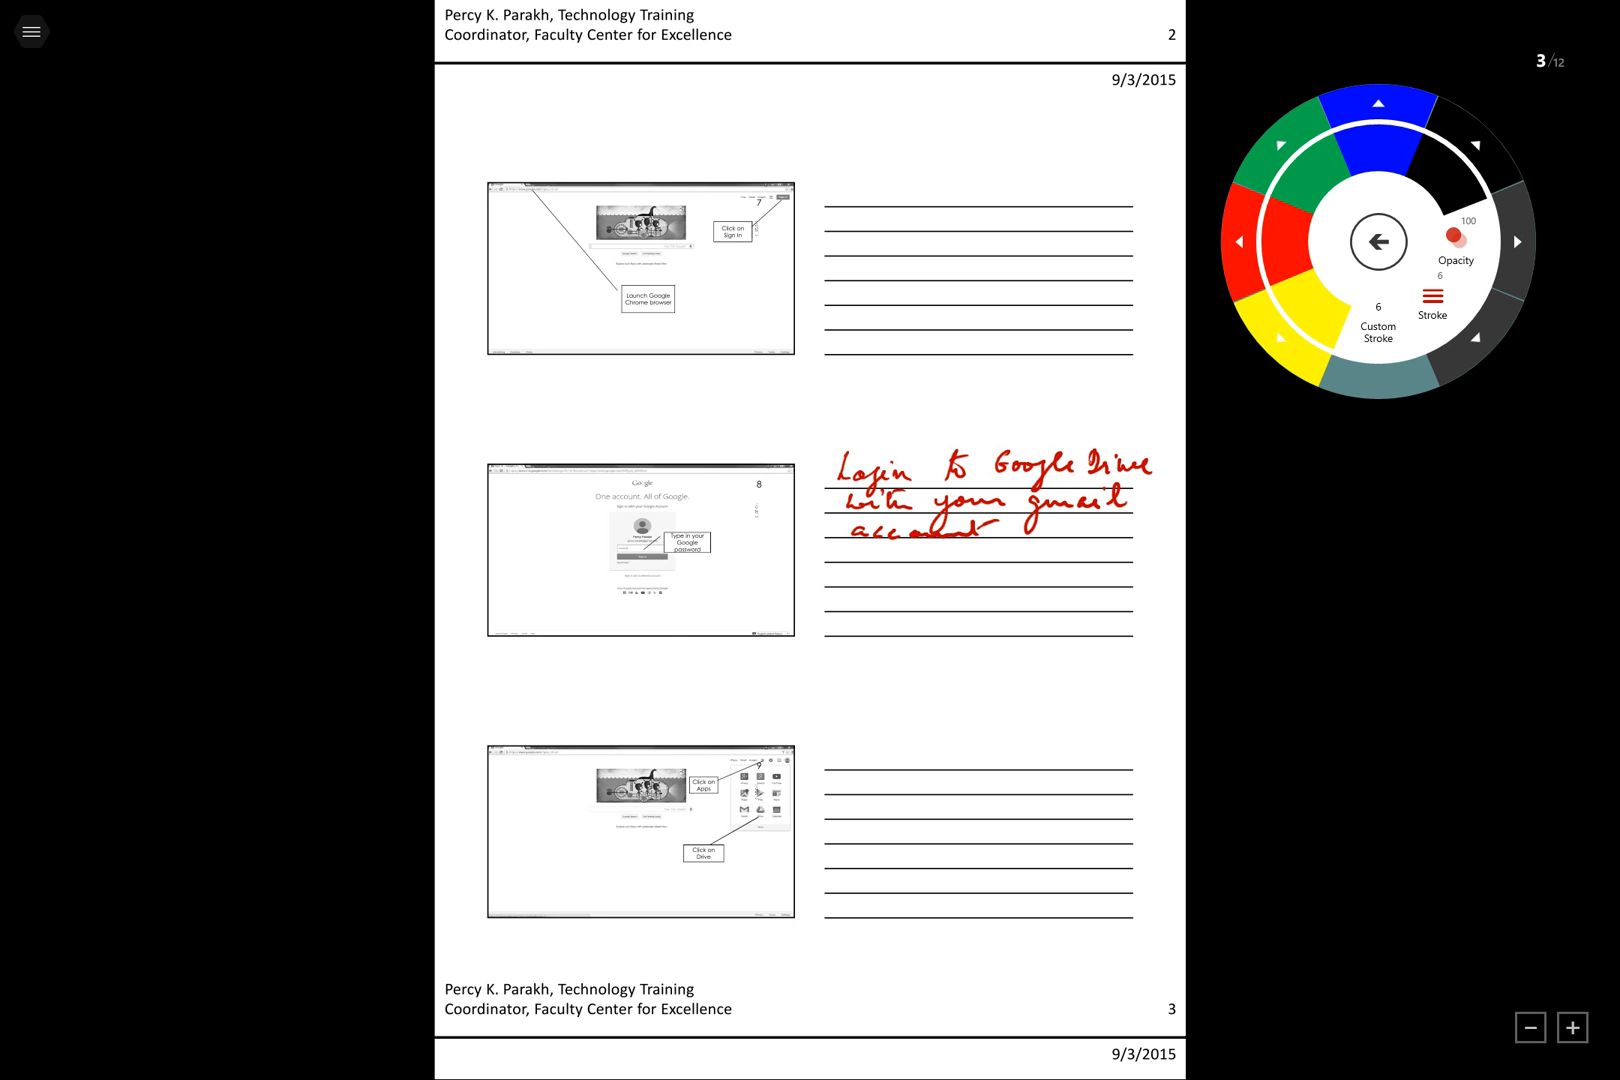
Save As with 'a' appended to the file name in OneDrive google docs, replacing the existing file
{"action": "left_click", "coordinate": [31, 32]}
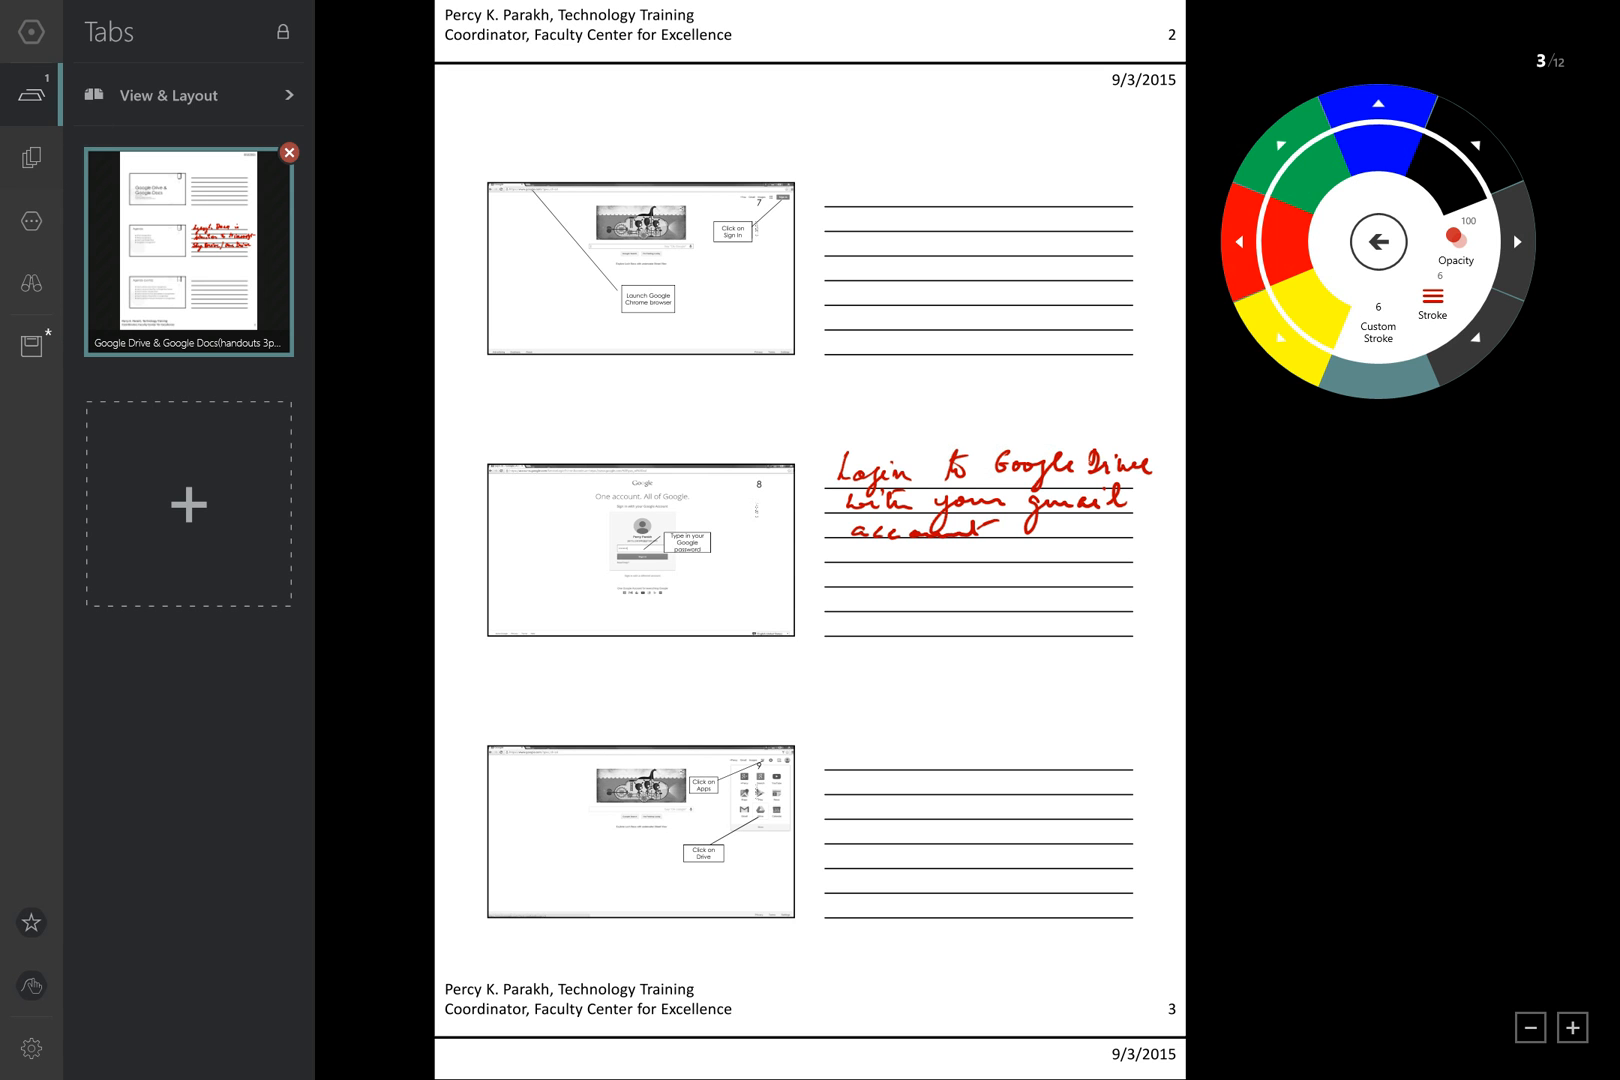
{"action": "left_click", "coordinate": [31, 157]}
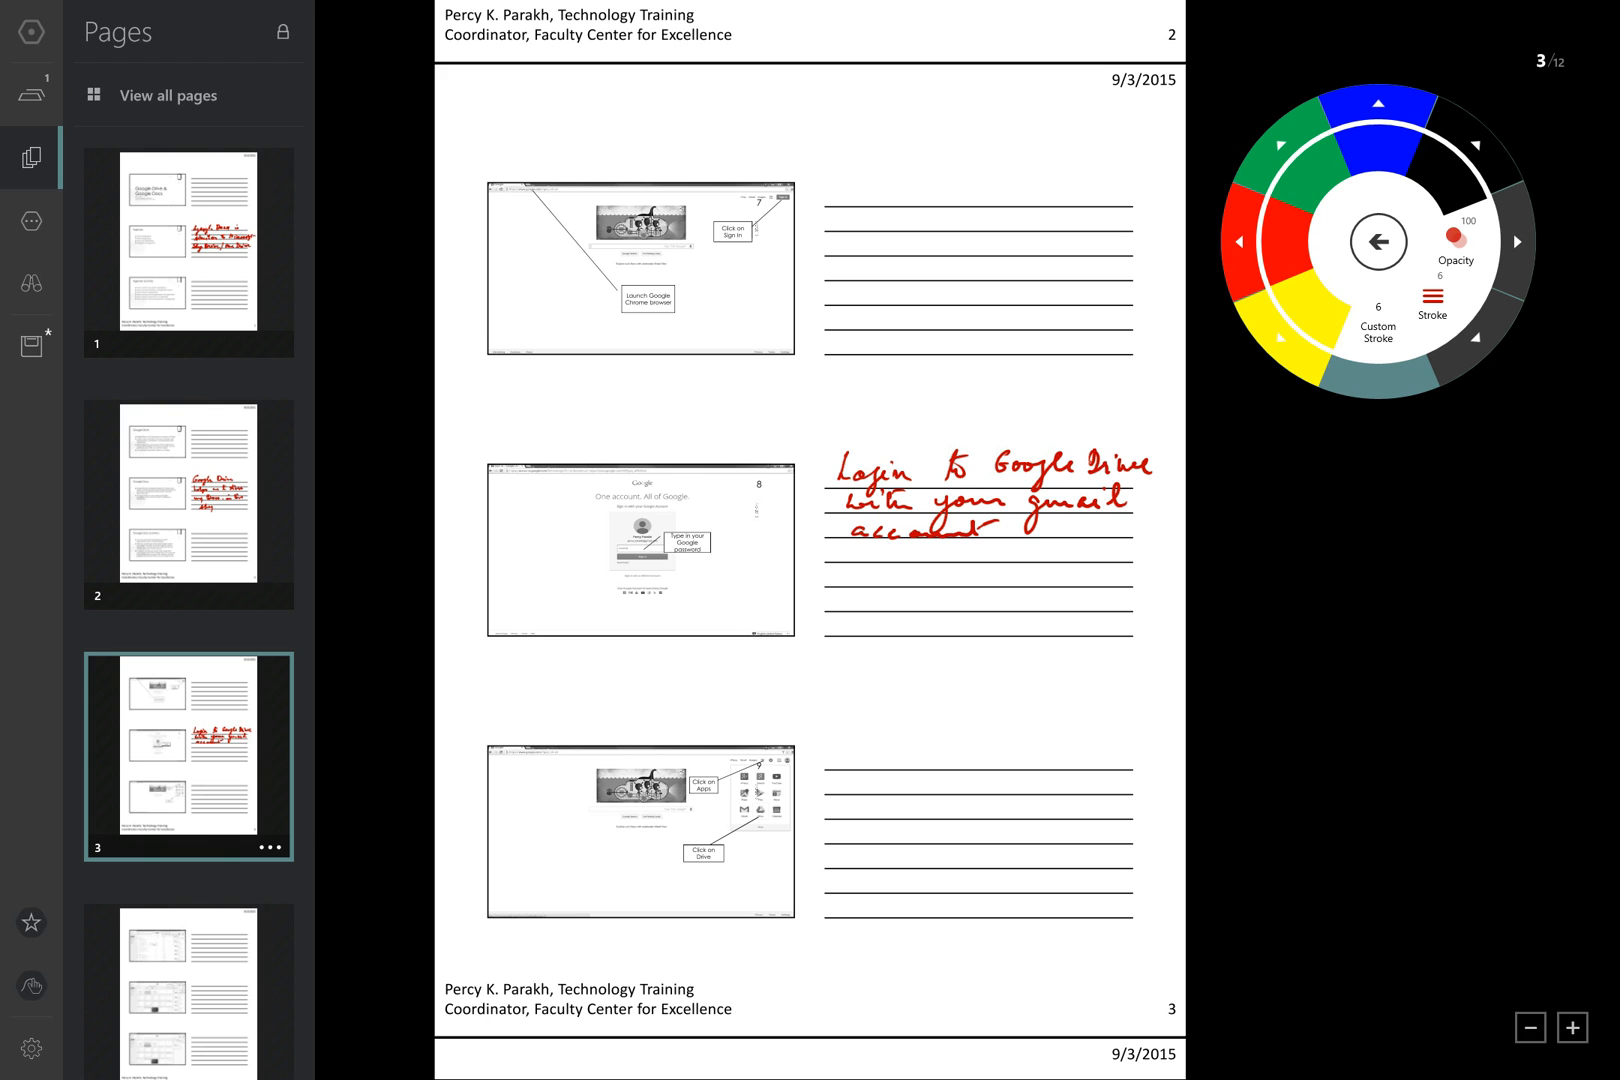
{"action": "left_click", "coordinate": [31, 221]}
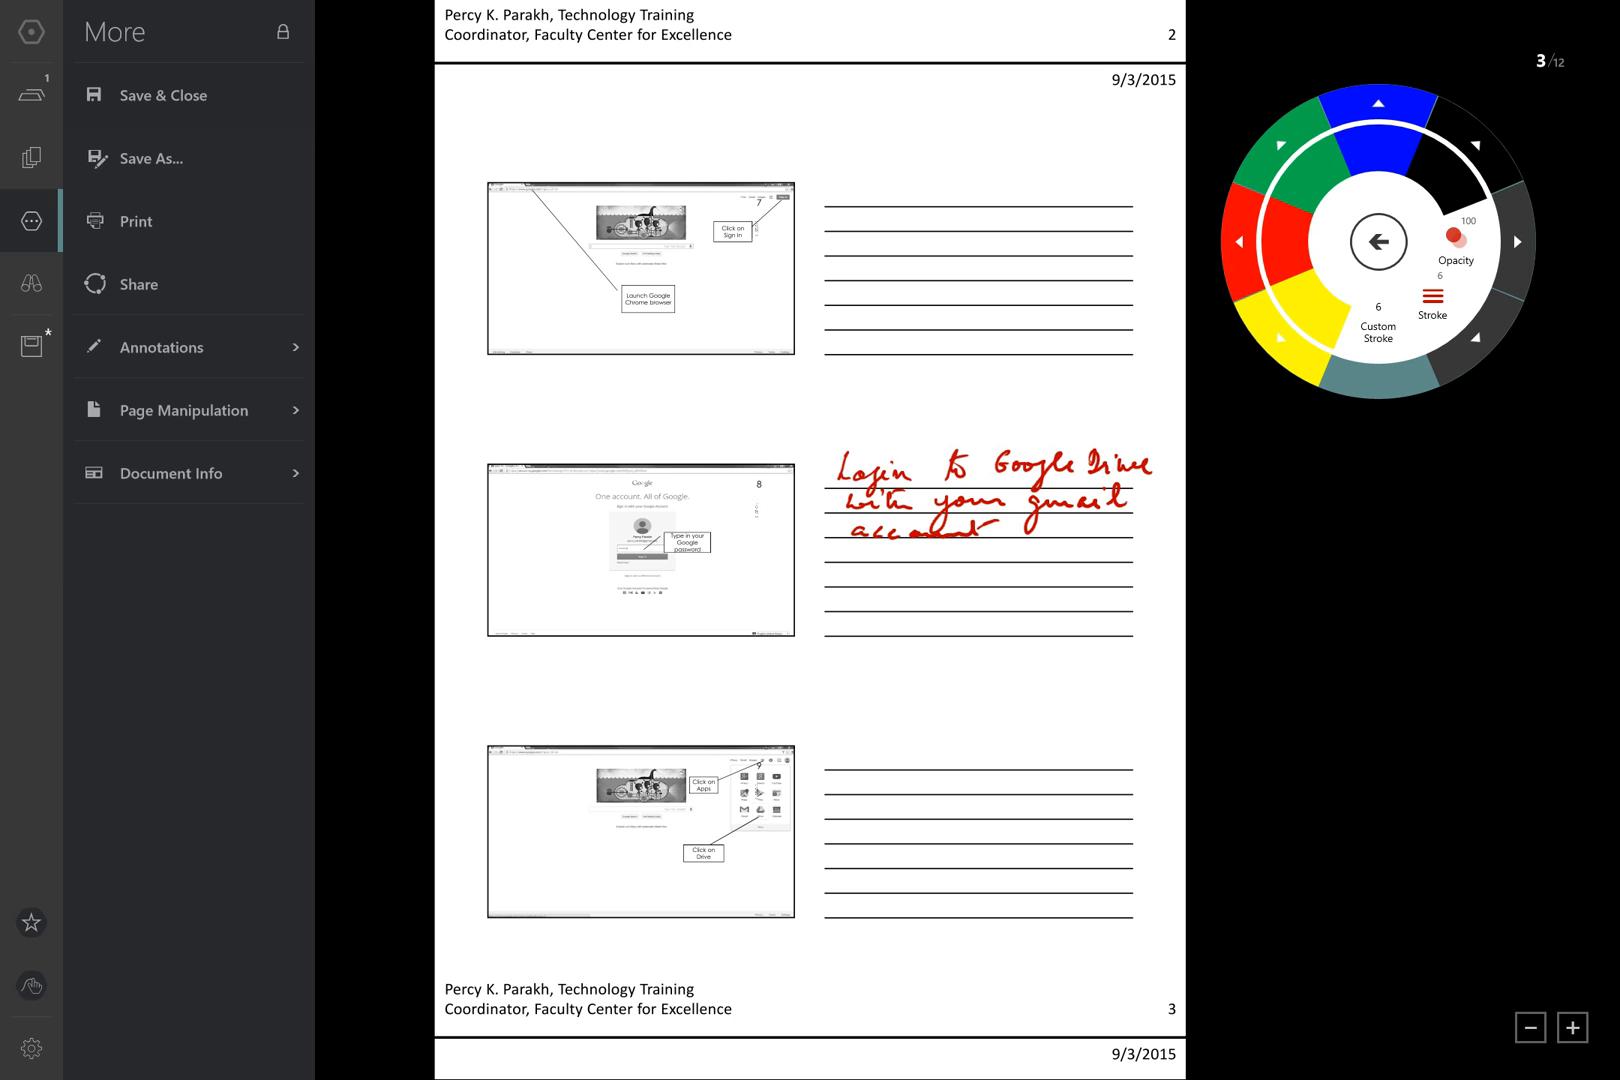
{"action": "left_click", "coordinate": [150, 158]}
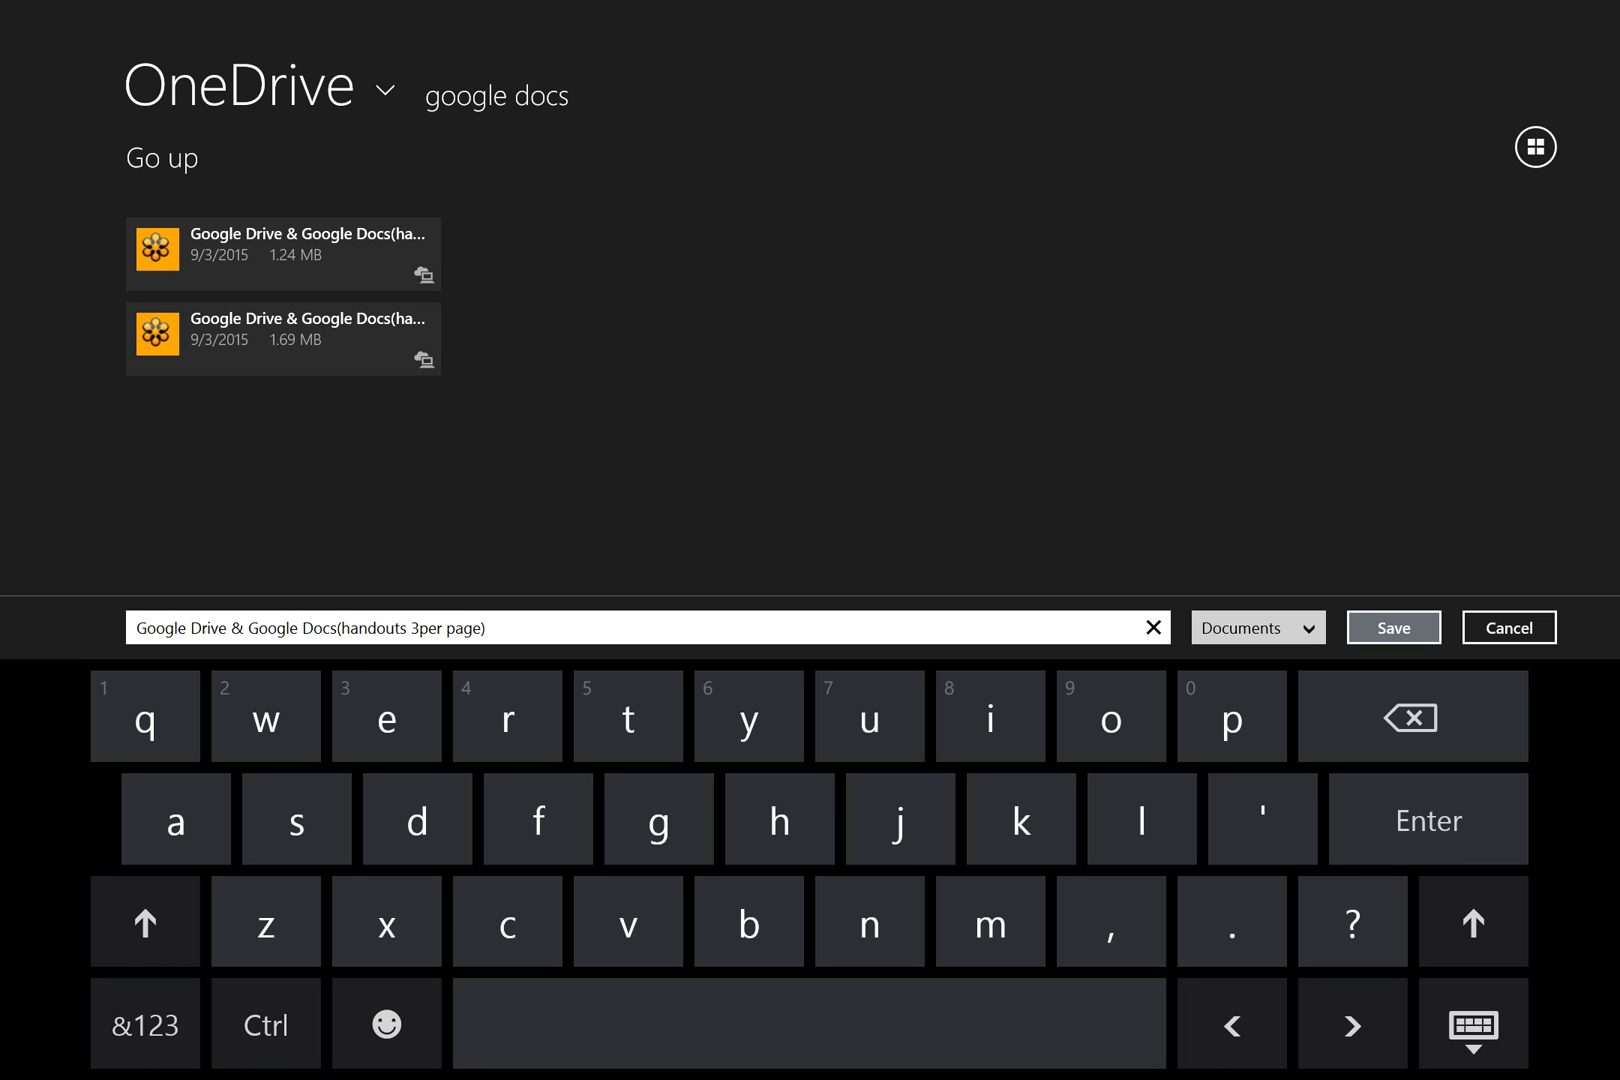
{"action": "type", "text": "a"}
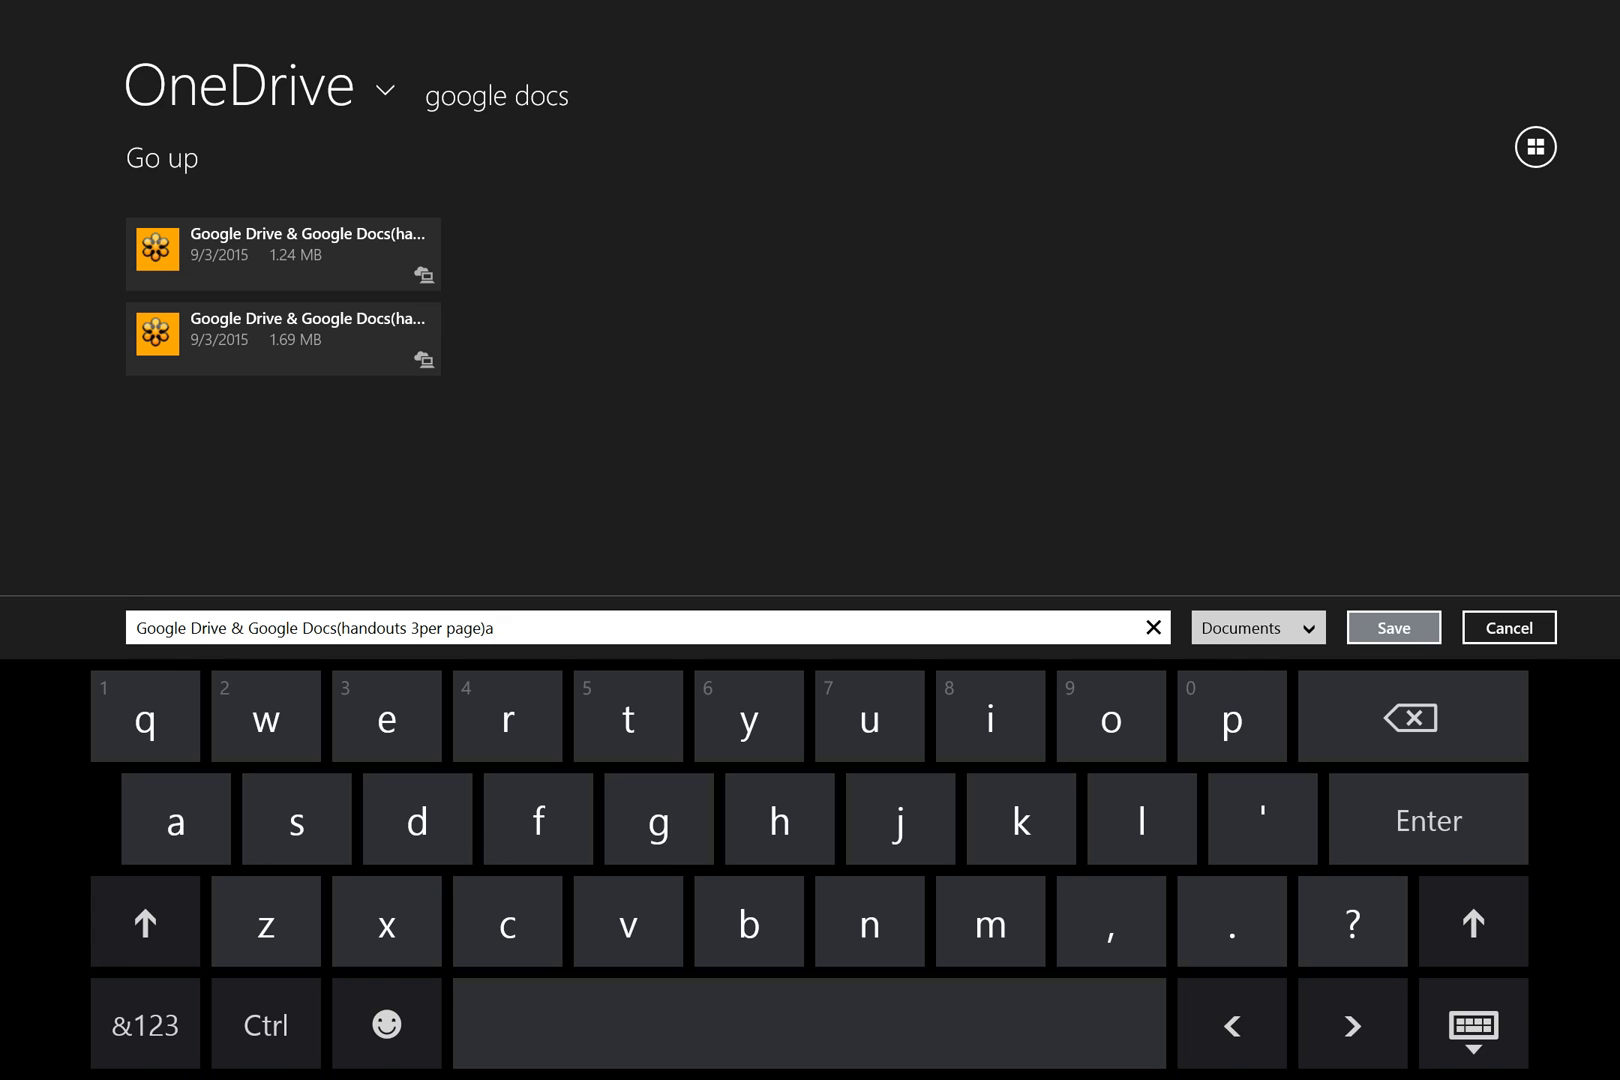
{"action": "left_click", "coordinate": [1392, 627]}
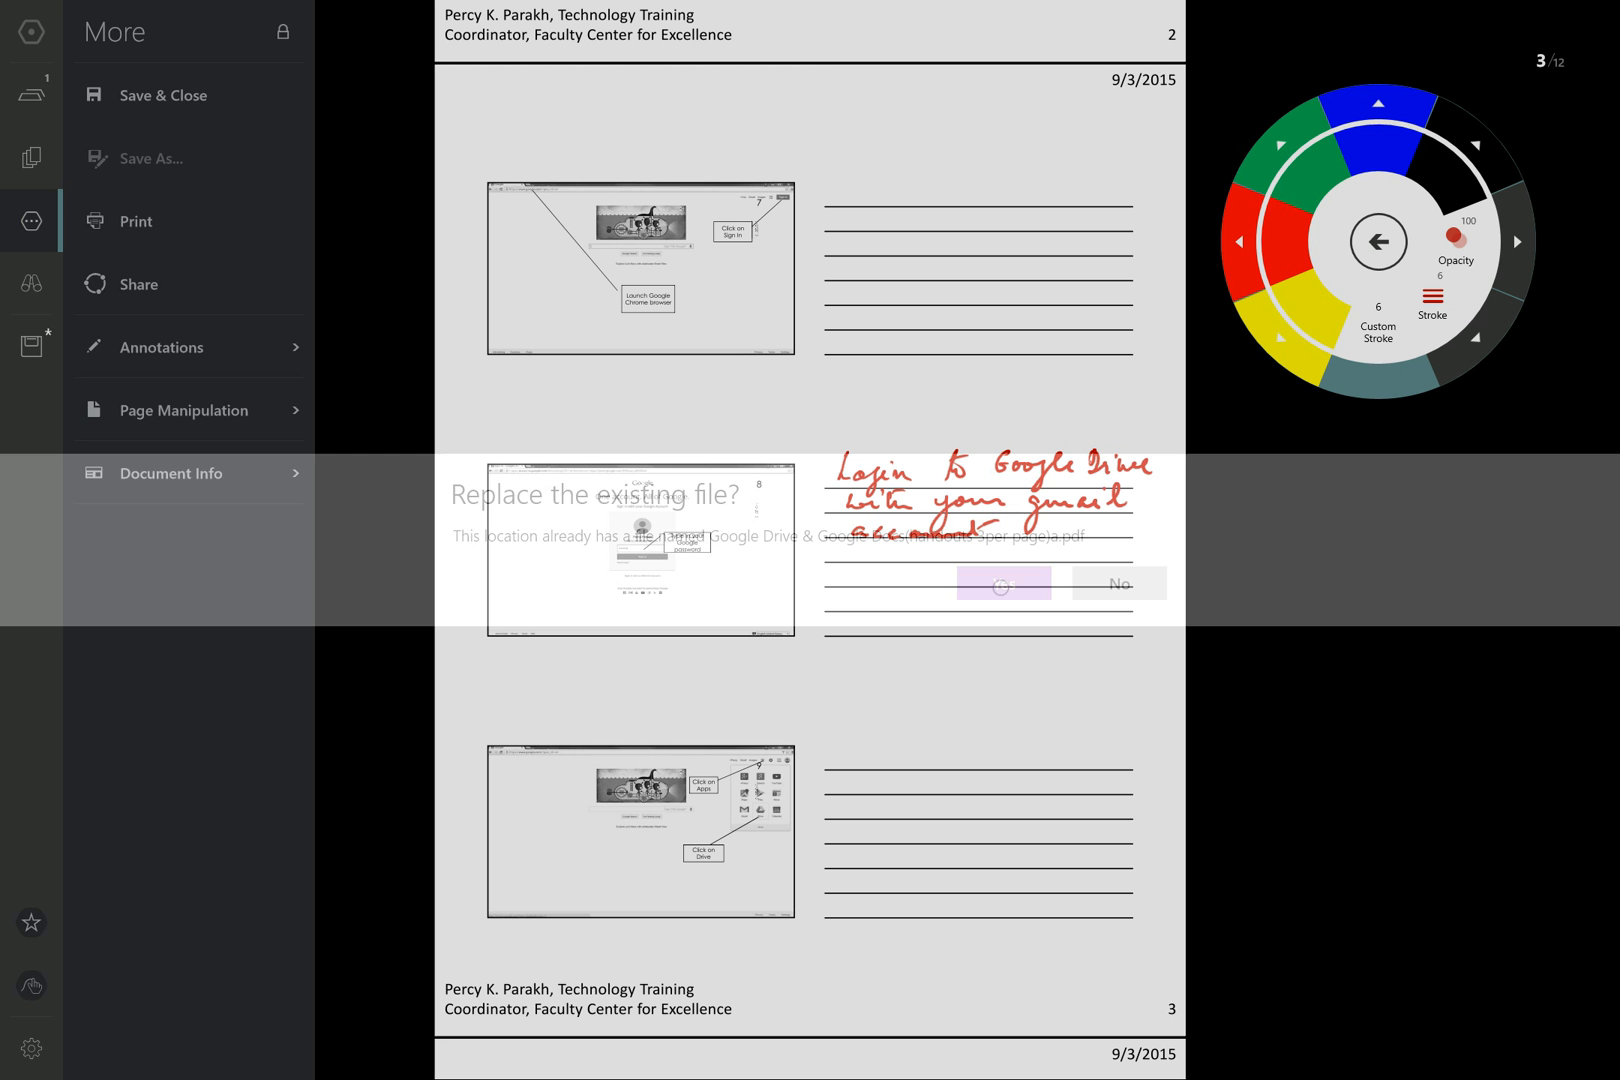
{"action": "left_click", "coordinate": [1002, 583]}
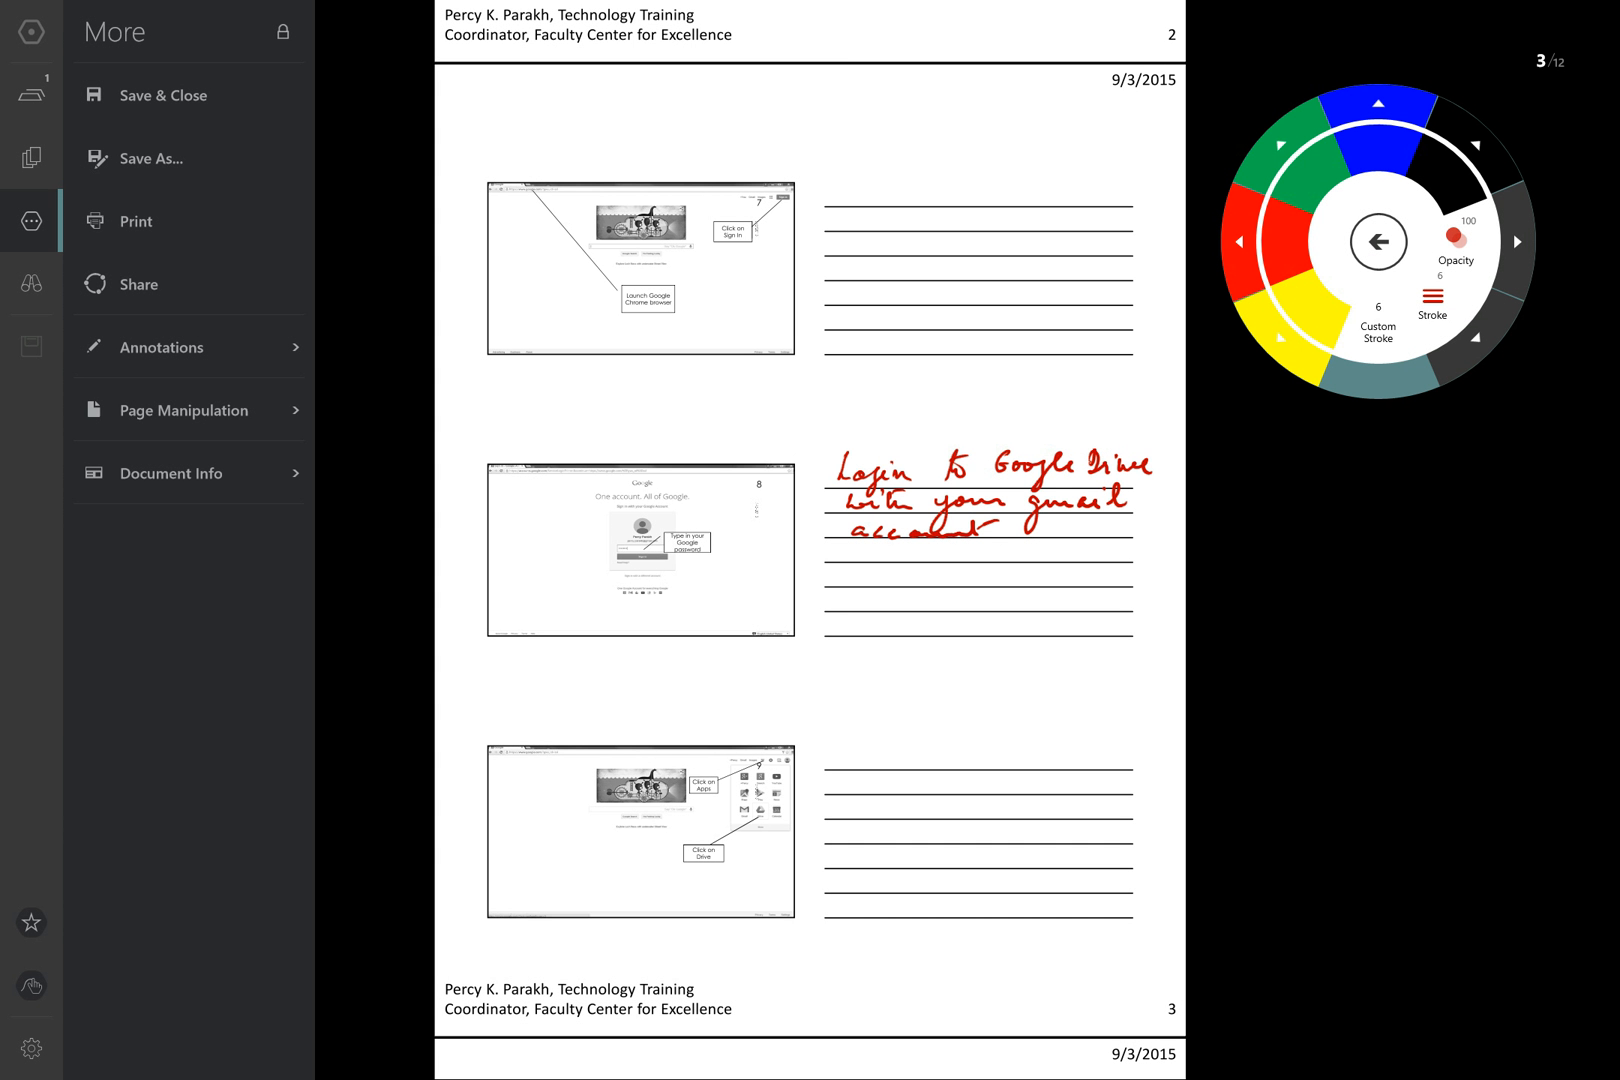